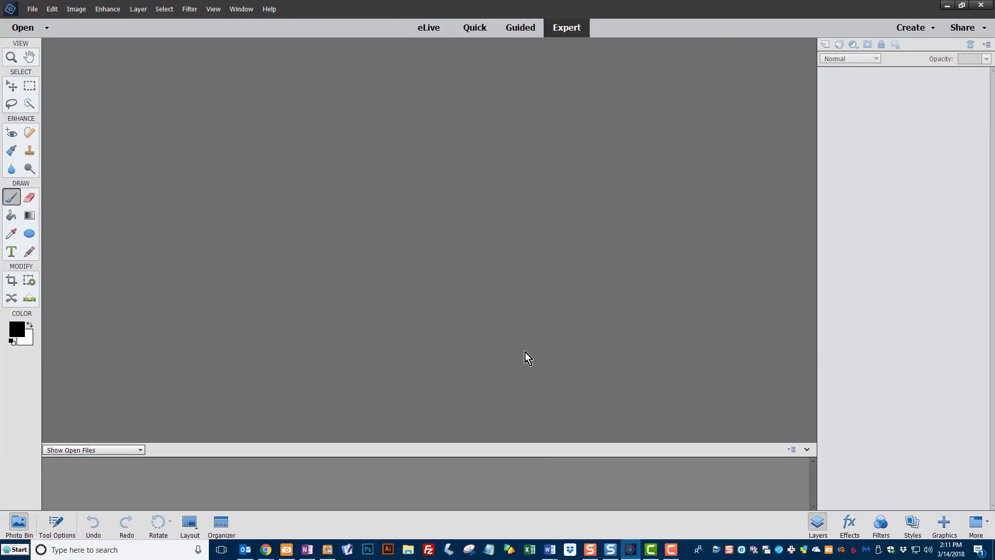
{"action": "mouse_move", "coordinate": [367, 255]}
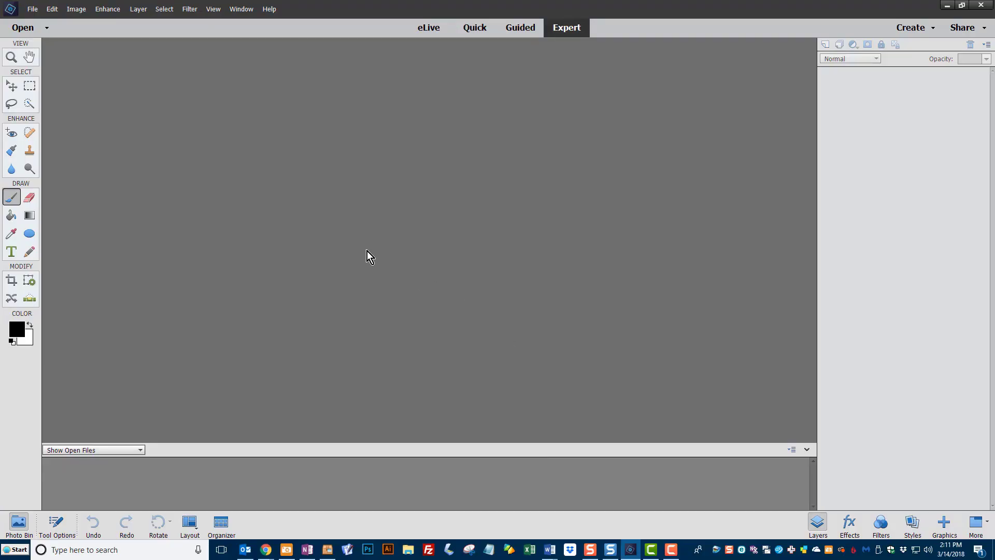
{"action": "mouse_move", "coordinate": [33, 10]}
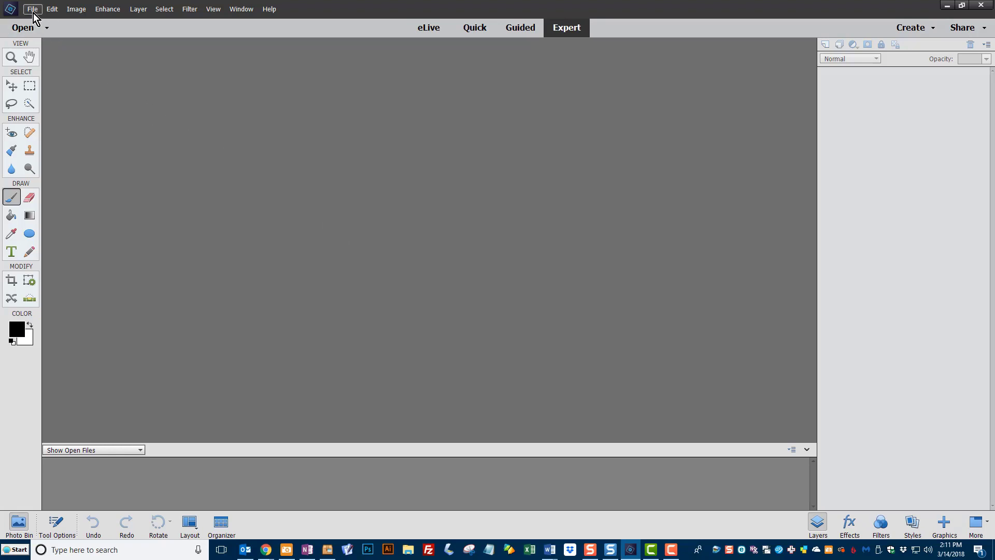
Step: Open the 2016-09-16 autumn forest JPG from class folder 01
{"action": "left_click", "coordinate": [34, 10]}
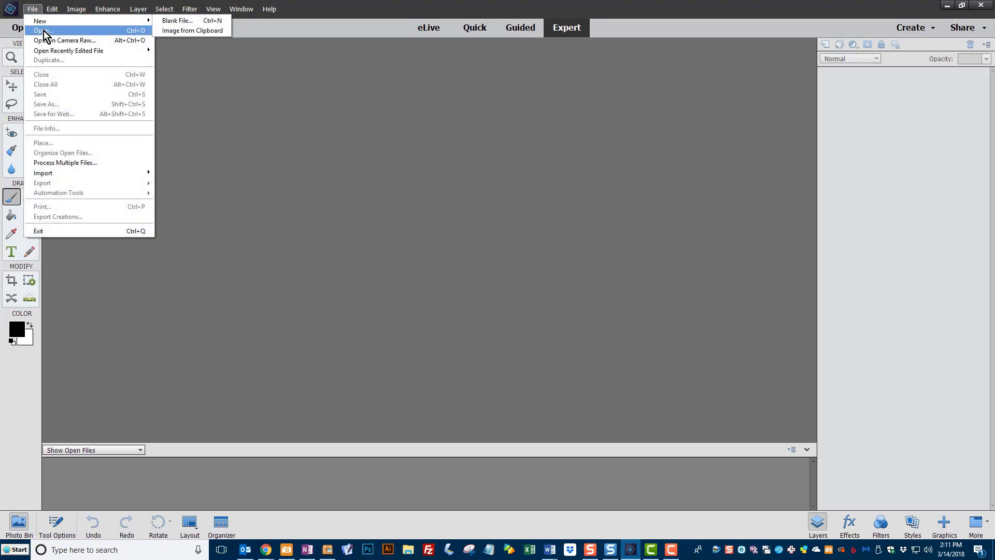
{"action": "left_click", "coordinate": [39, 33]}
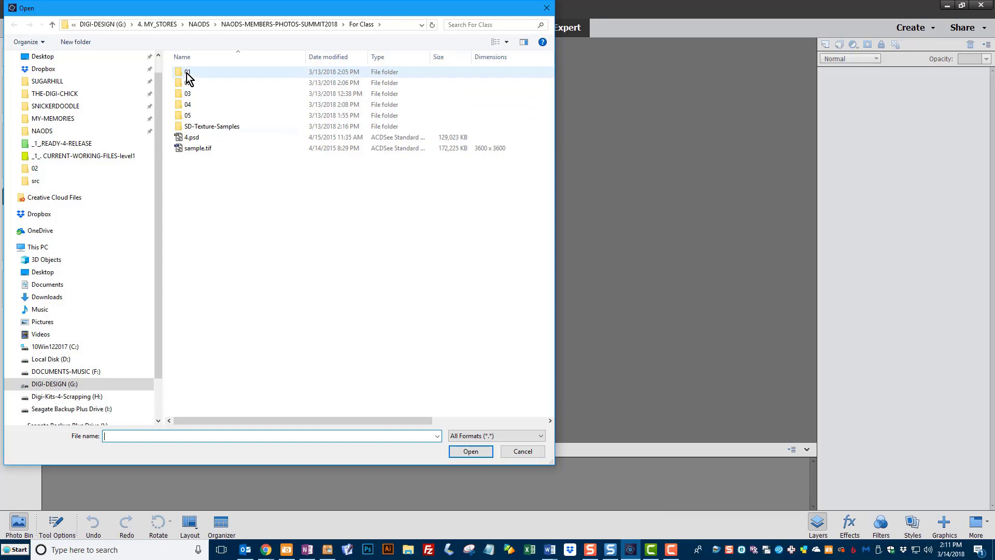
{"action": "double_click", "coordinate": [187, 71]}
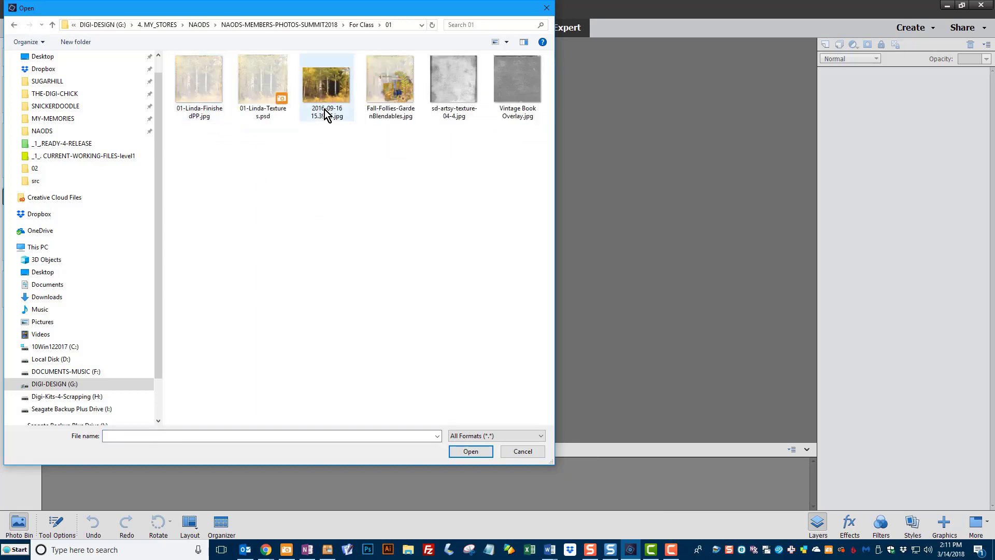
{"action": "left_click", "coordinate": [522, 450]}
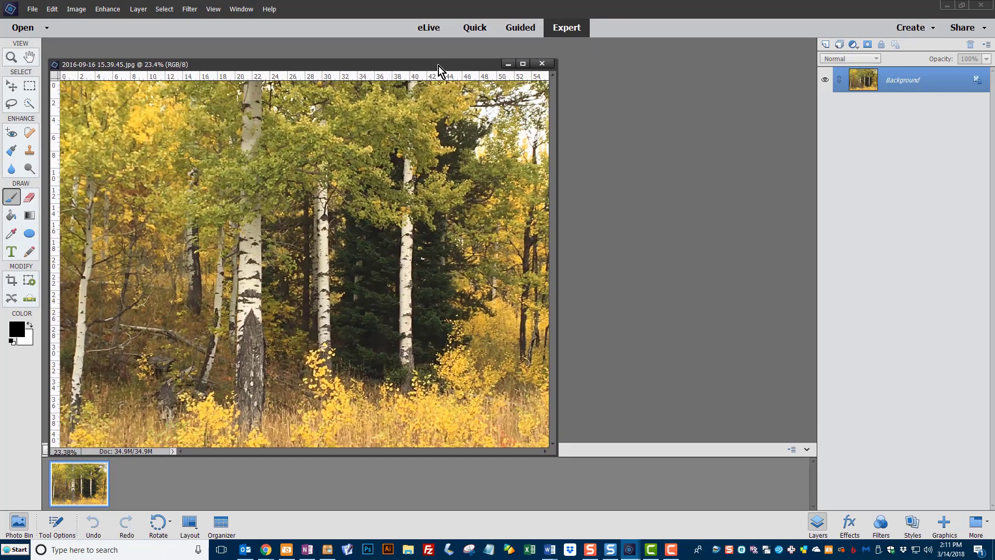
{"action": "mouse_move", "coordinate": [445, 72]}
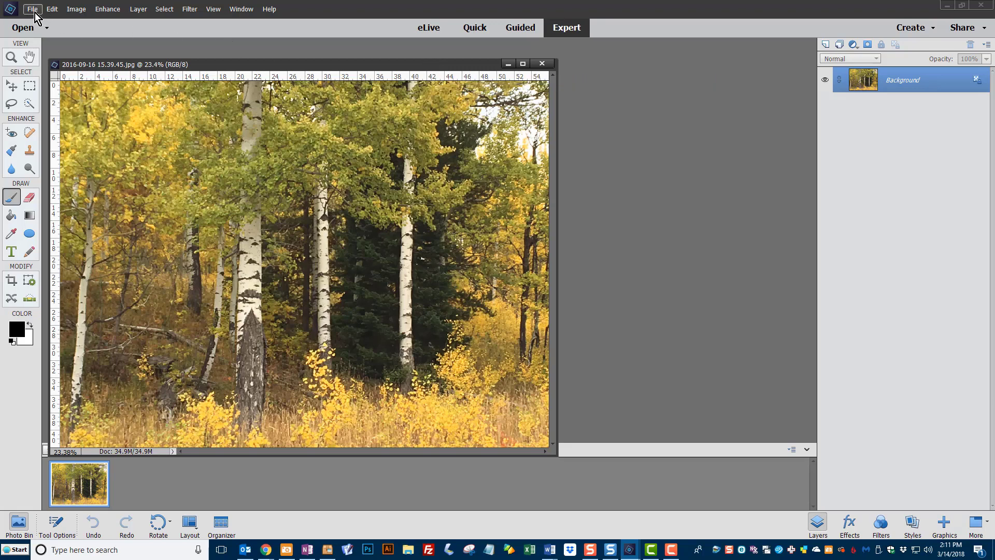
Step: Create a new blank Scrapbooking document, 12 x 12 inches at 300 ppi
{"action": "left_click", "coordinate": [32, 9]}
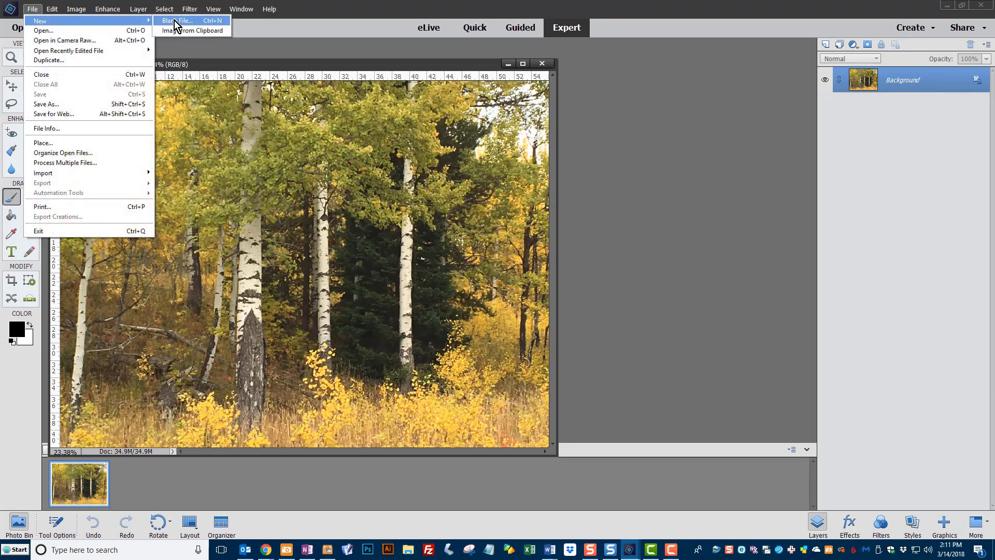
{"action": "left_click", "coordinate": [178, 20]}
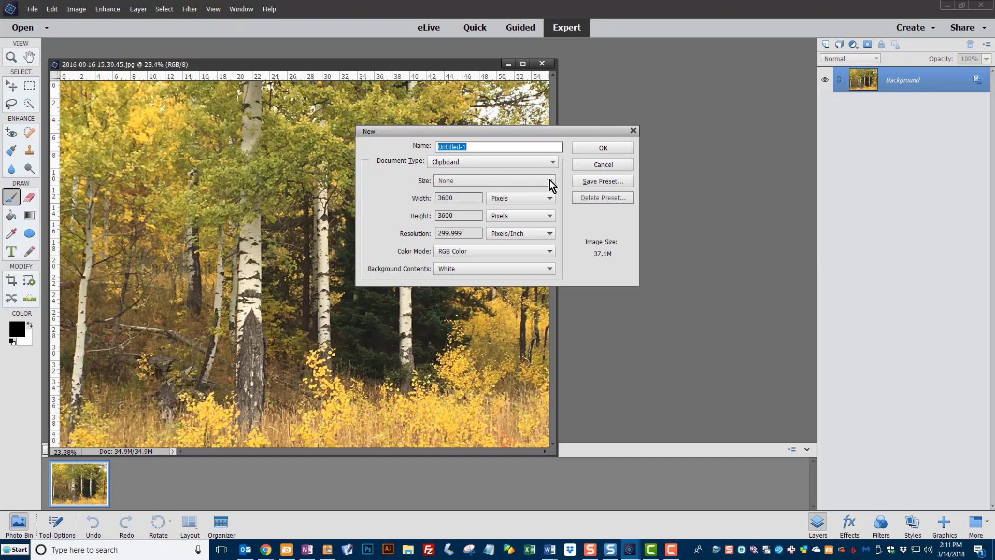
{"action": "left_click", "coordinate": [553, 162]}
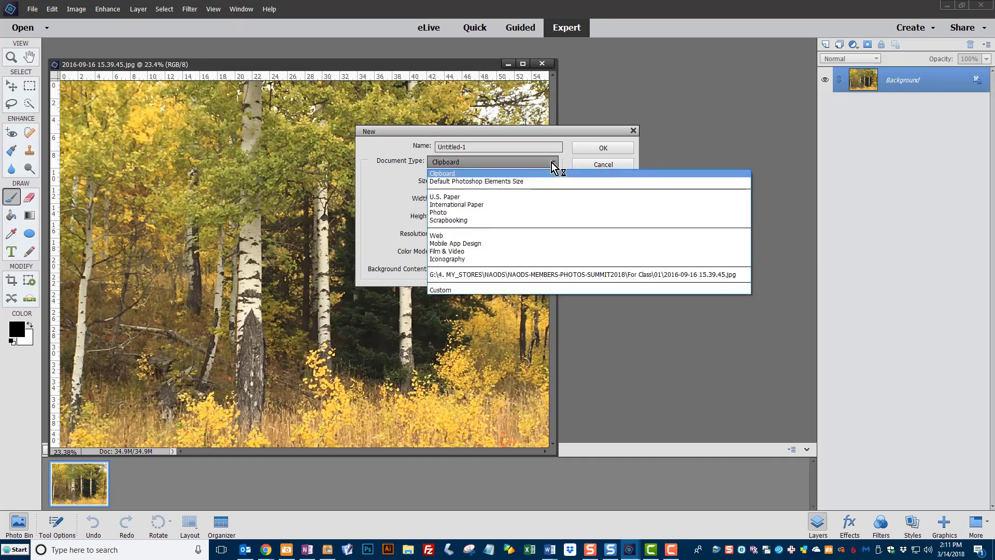
{"action": "left_click", "coordinate": [448, 220]}
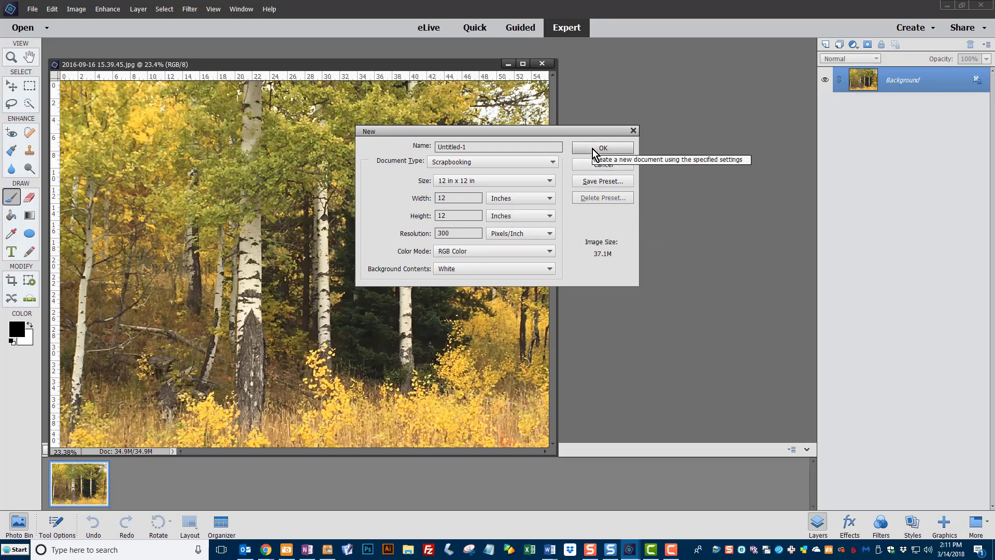
{"action": "mouse_move", "coordinate": [440, 269]}
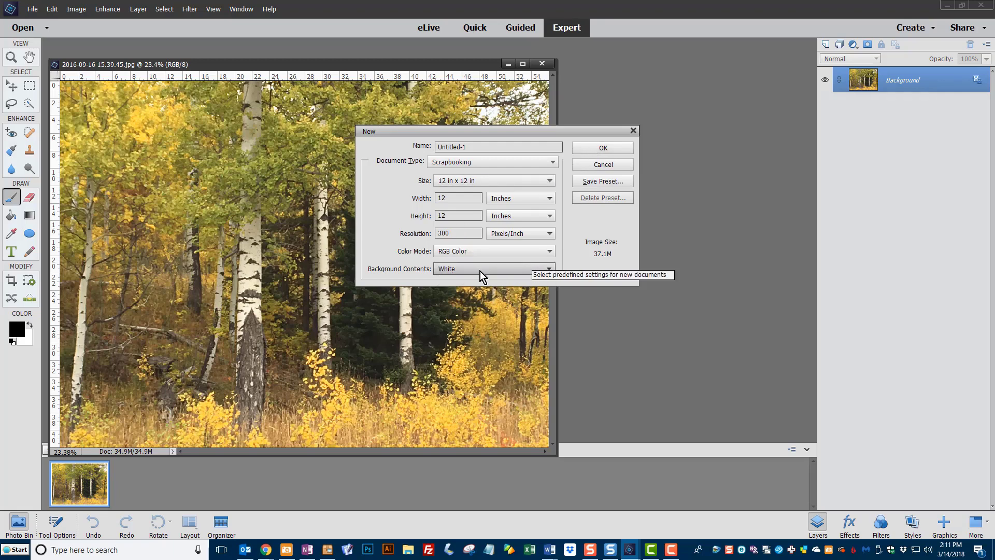
{"action": "mouse_move", "coordinate": [477, 273]}
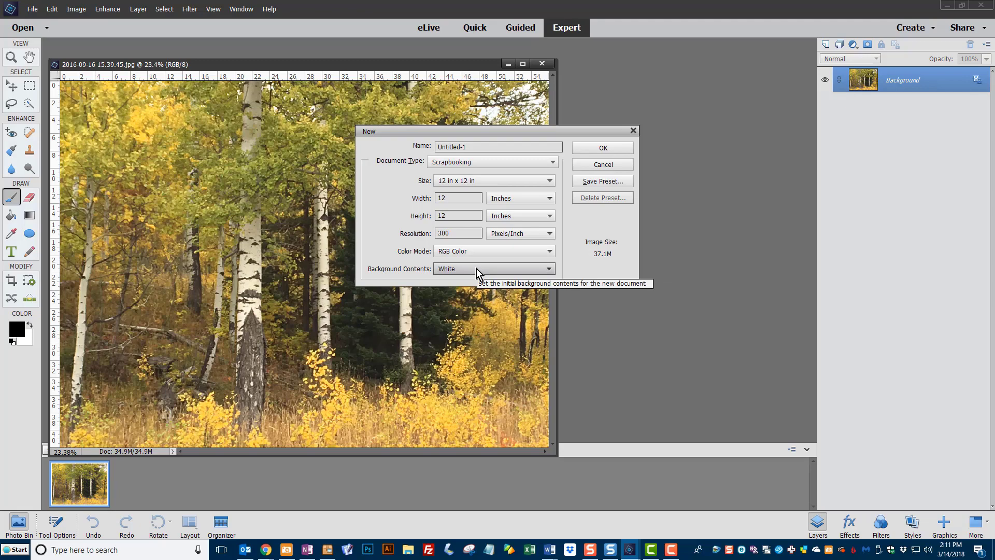
{"action": "mouse_move", "coordinate": [568, 242]}
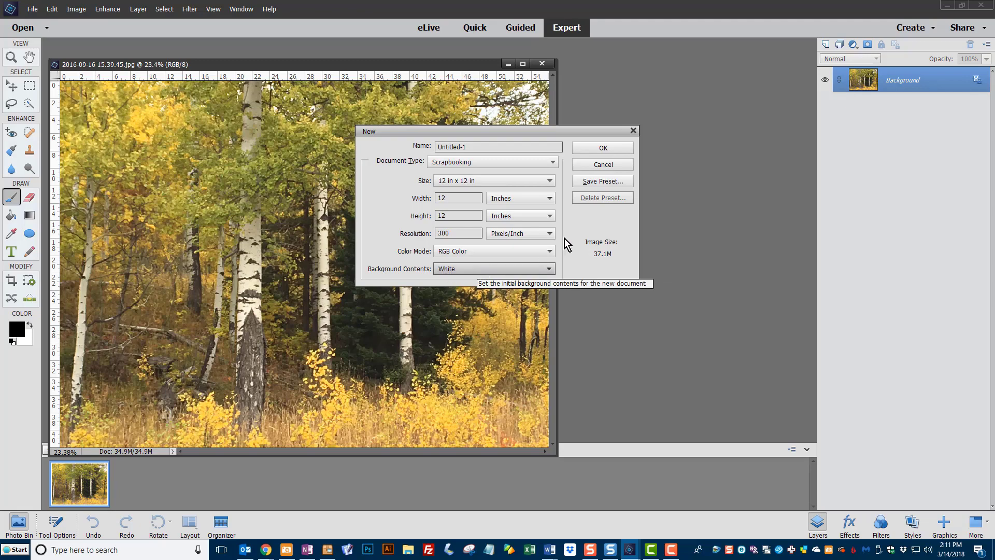
{"action": "left_click", "coordinate": [603, 148]}
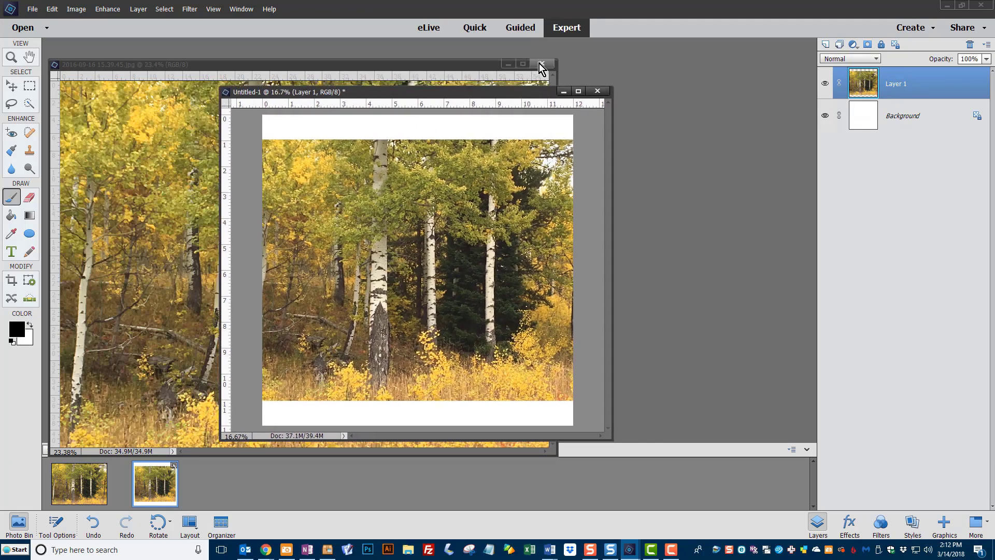
Step: Close the original forest photo window, leaving the photo as Layer 1 on the page
{"action": "left_click", "coordinate": [540, 63]}
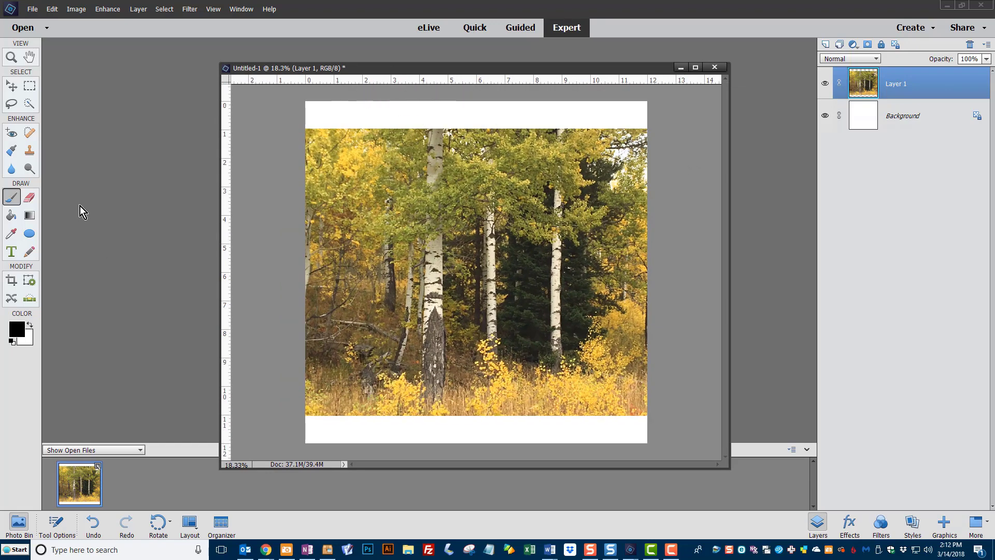
{"action": "mouse_move", "coordinate": [397, 286]}
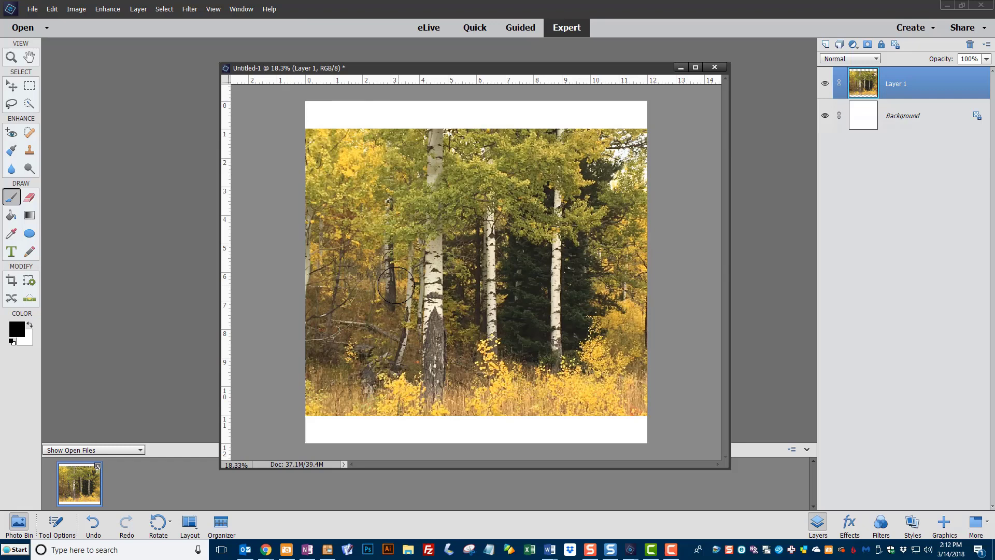
{"action": "mouse_move", "coordinate": [450, 293]}
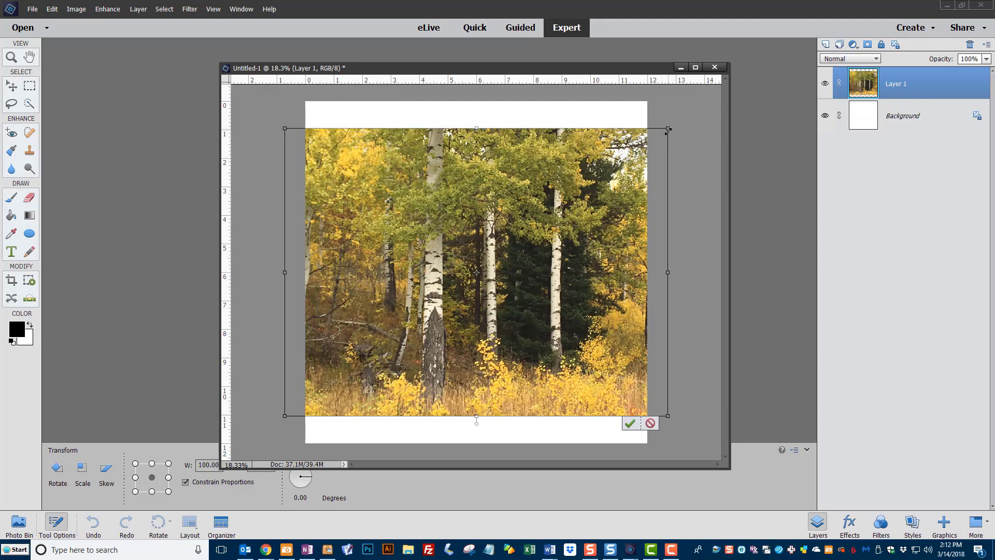
Step: Scale and position Layer 1 to fill the whole page, then commit the transform
{"action": "left_click_drag", "start_coordinate": [667, 129], "coordinate": [697, 104]}
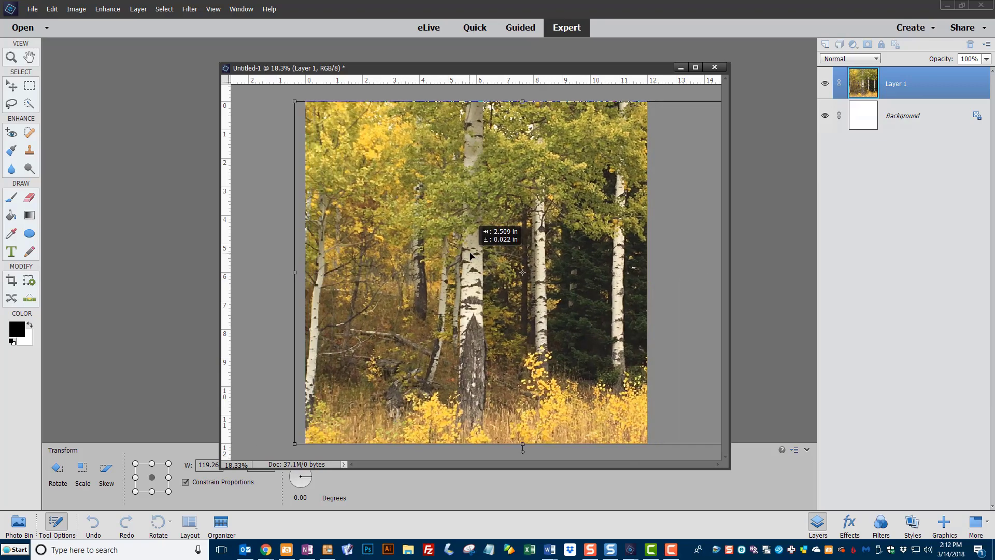
{"action": "left_click_drag", "start_coordinate": [522, 271], "coordinate": [442, 272]}
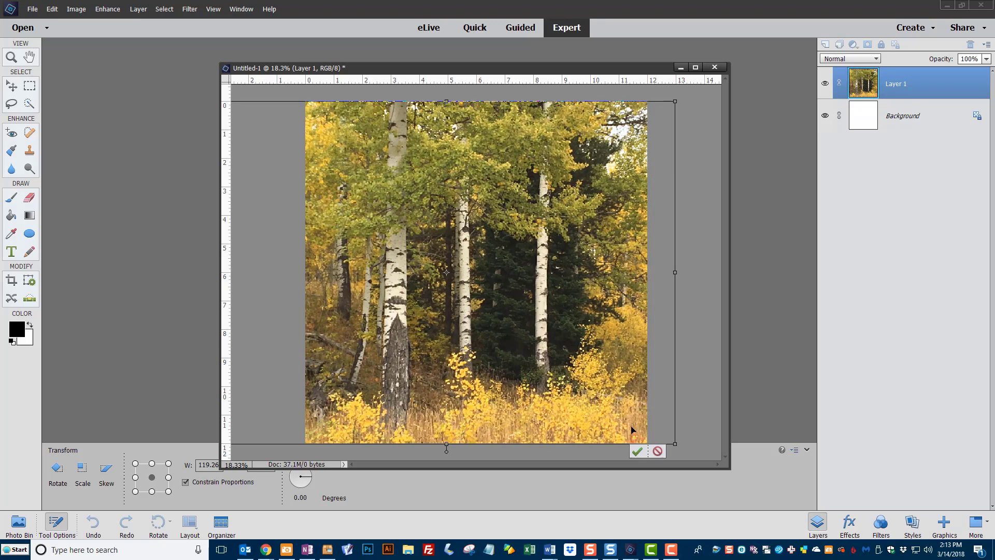
{"action": "mouse_move", "coordinate": [637, 452]}
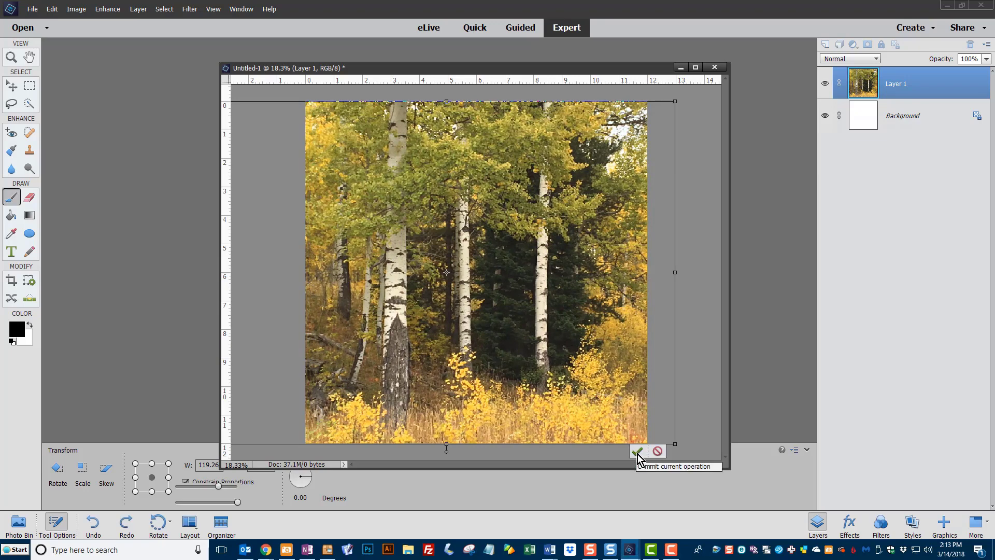
{"action": "left_click", "coordinate": [637, 451]}
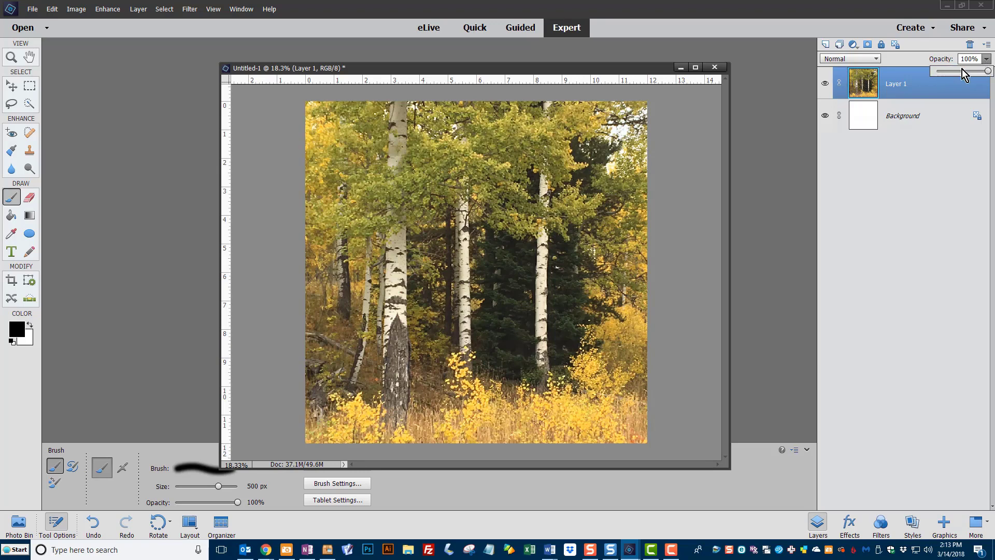
Step: Lower Layer 1's opacity to about 43% for a washed-out forest photo
{"action": "left_click_drag", "start_coordinate": [987, 70], "coordinate": [984, 71]}
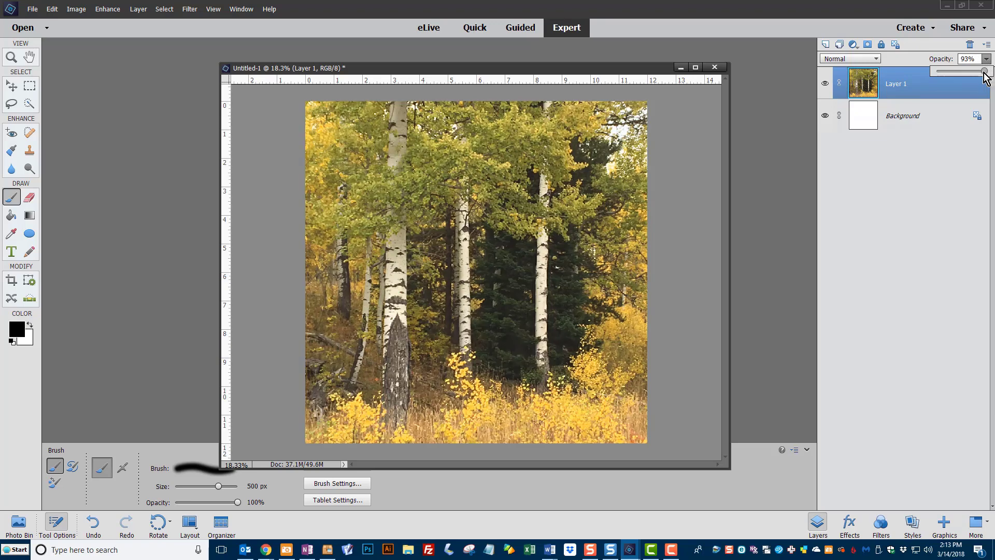
{"action": "left_click_drag", "start_coordinate": [985, 70], "coordinate": [965, 70]}
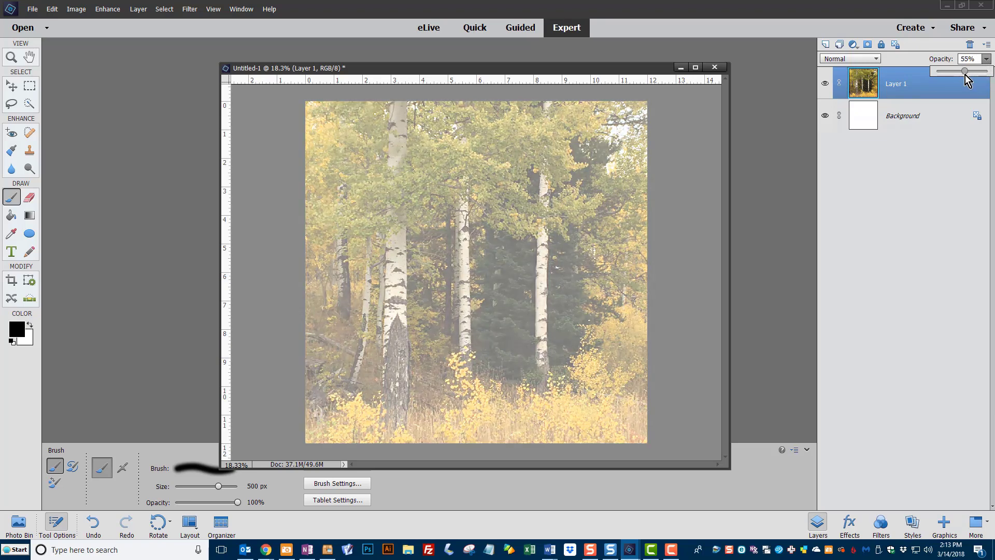
{"action": "left_click_drag", "start_coordinate": [965, 71], "coordinate": [963, 70]}
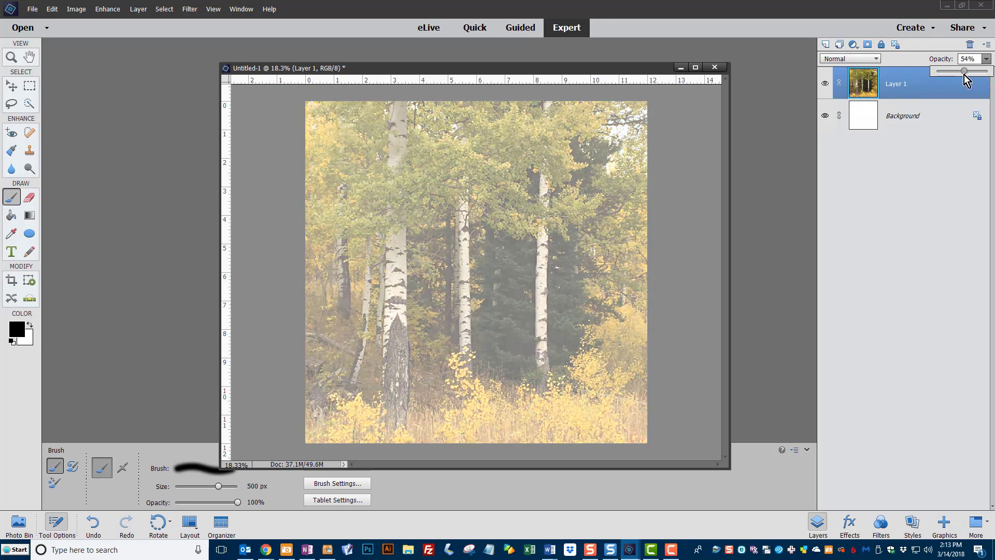
{"action": "left_click_drag", "start_coordinate": [963, 71], "coordinate": [959, 71]}
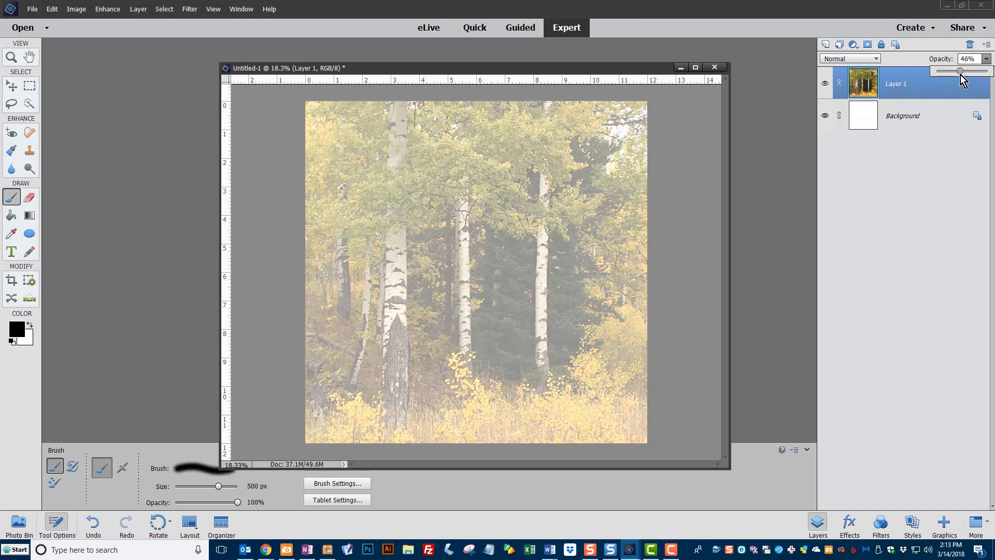
{"action": "left_click_drag", "start_coordinate": [962, 71], "coordinate": [959, 71]}
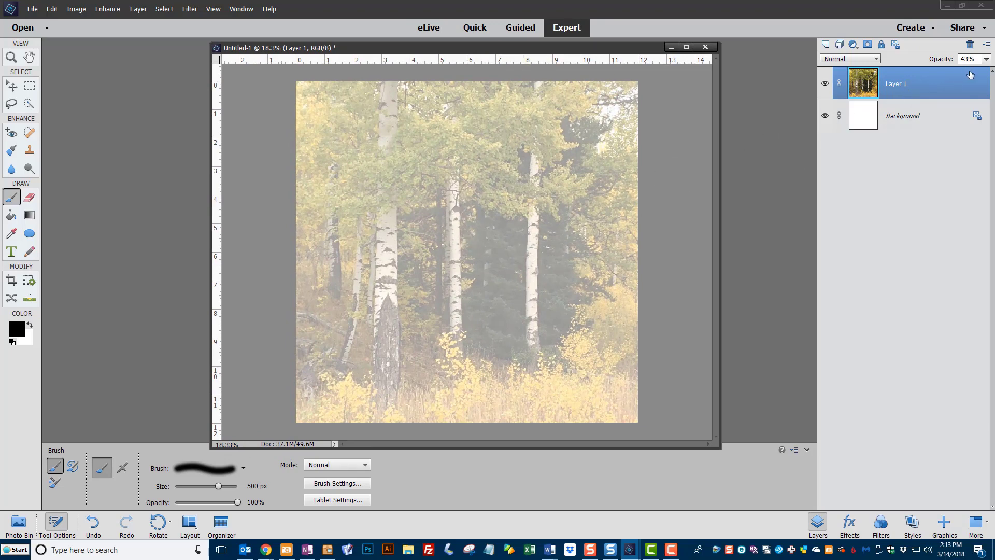
{"action": "mouse_move", "coordinate": [439, 148]}
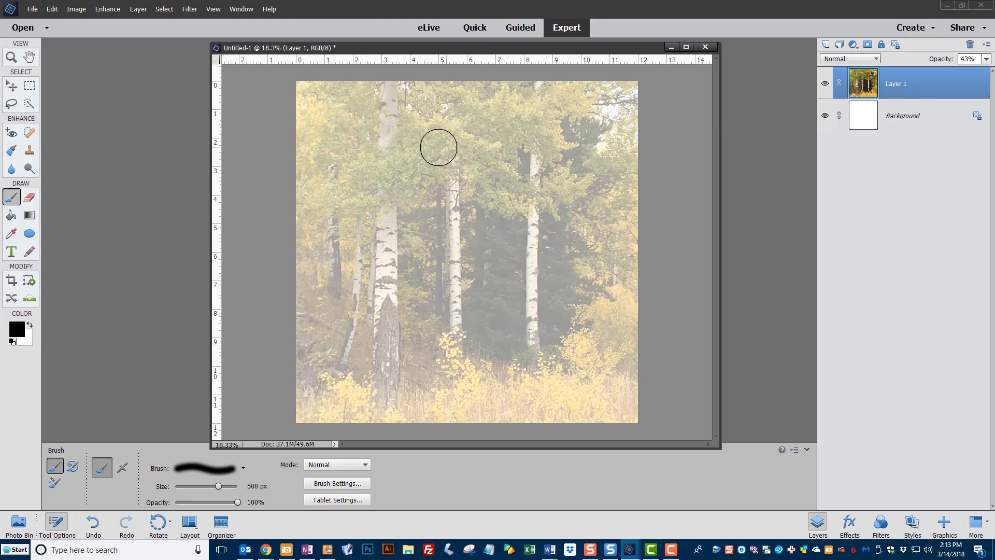
{"action": "mouse_move", "coordinate": [648, 260]}
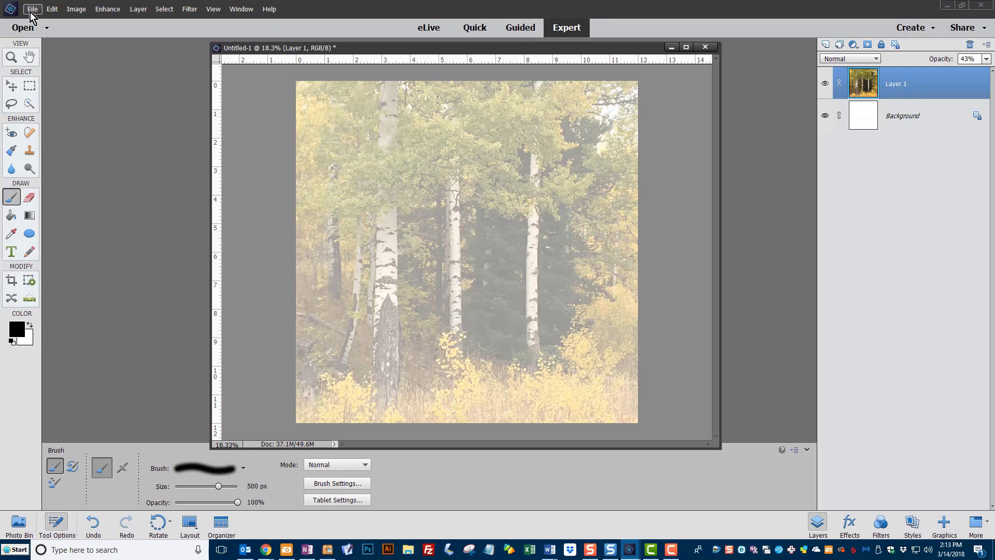
Step: Open sd-artsy-texture-04-4.jpg and Vintage Book Overlay.jpg together
{"action": "left_click", "coordinate": [32, 8]}
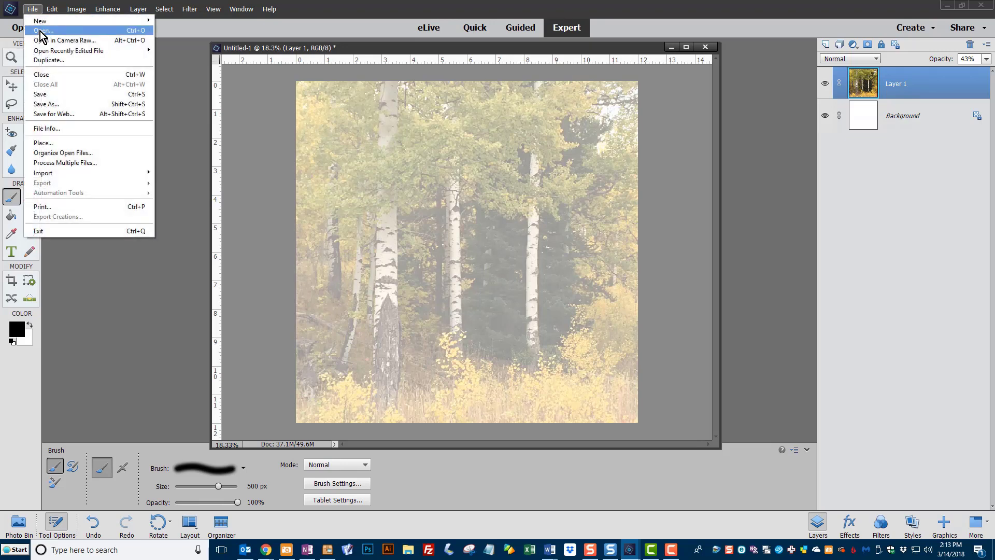
{"action": "left_click", "coordinate": [47, 30]}
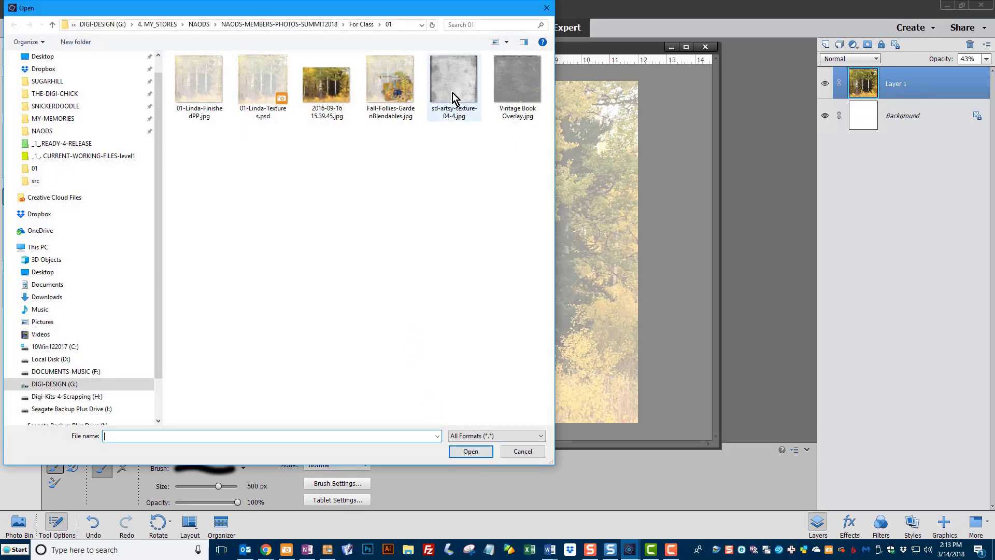
{"action": "left_click", "coordinate": [517, 78]}
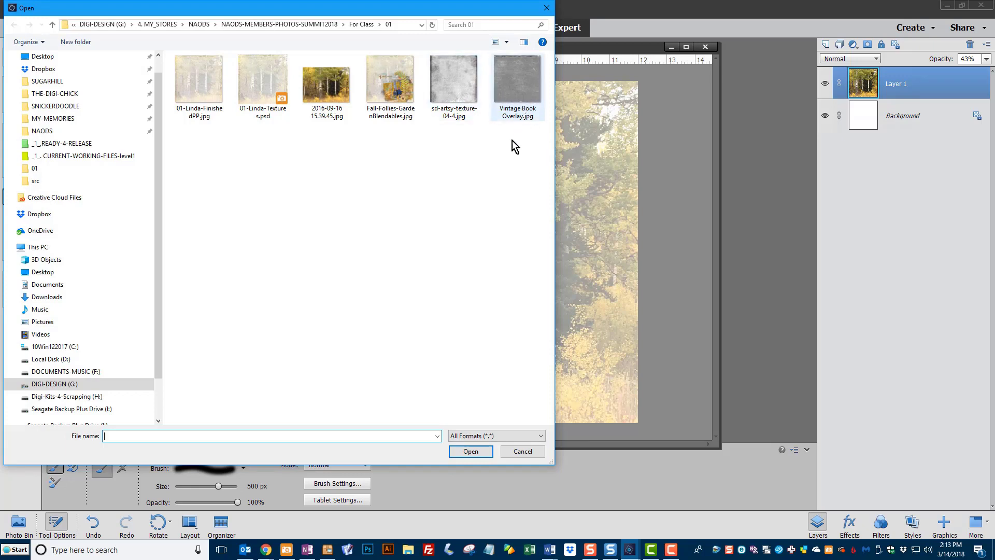
{"action": "left_click", "coordinate": [454, 83]}
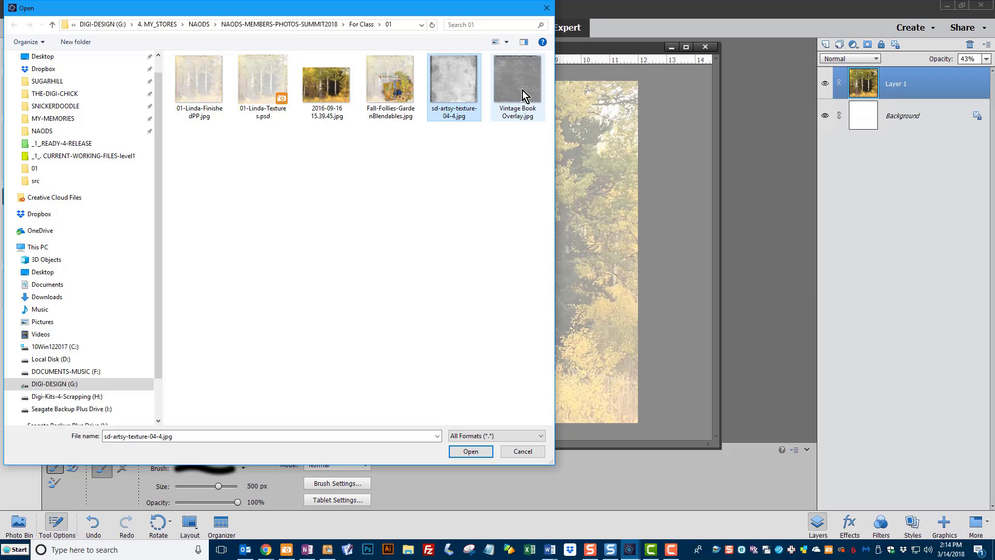
{"action": "left_click", "coordinate": [517, 78]}
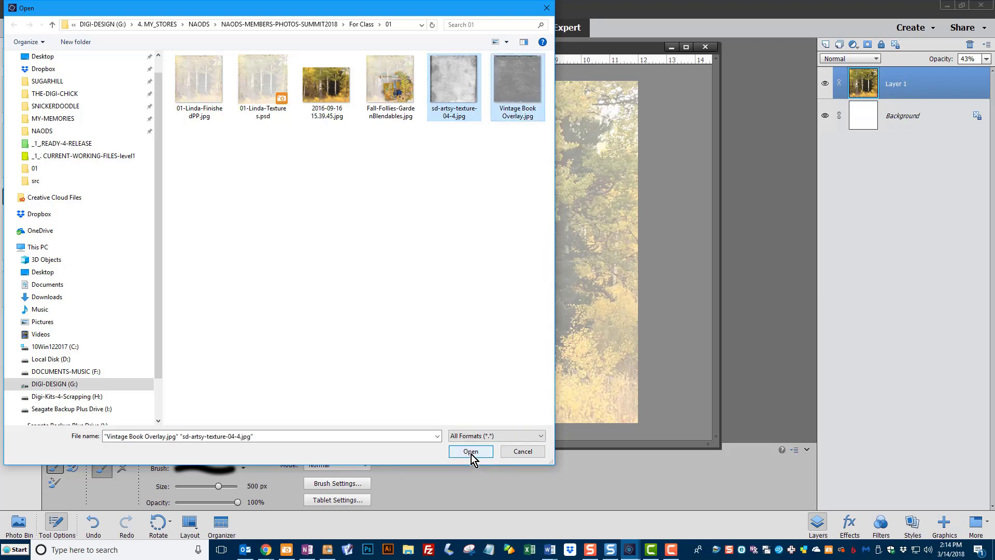
{"action": "left_click", "coordinate": [471, 451]}
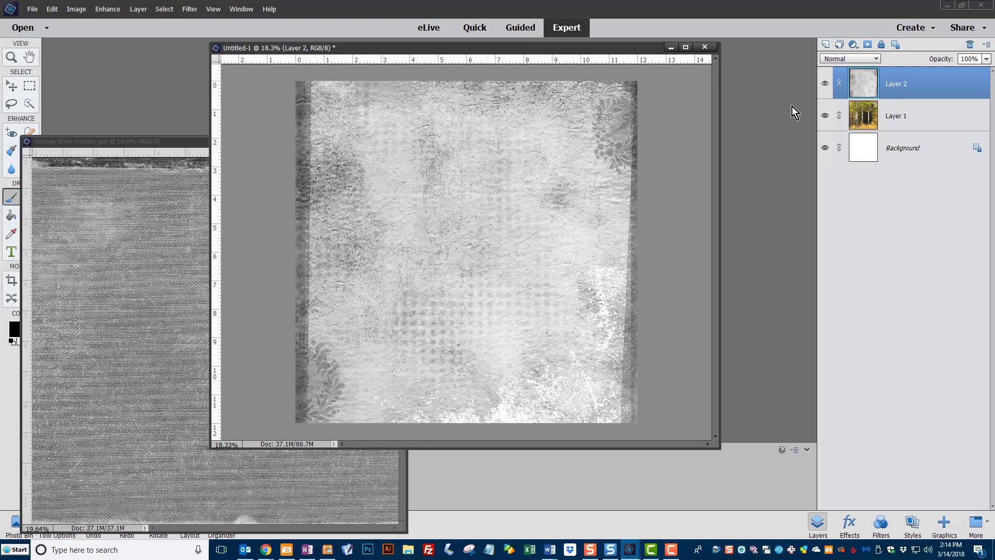
{"action": "mouse_move", "coordinate": [886, 92]}
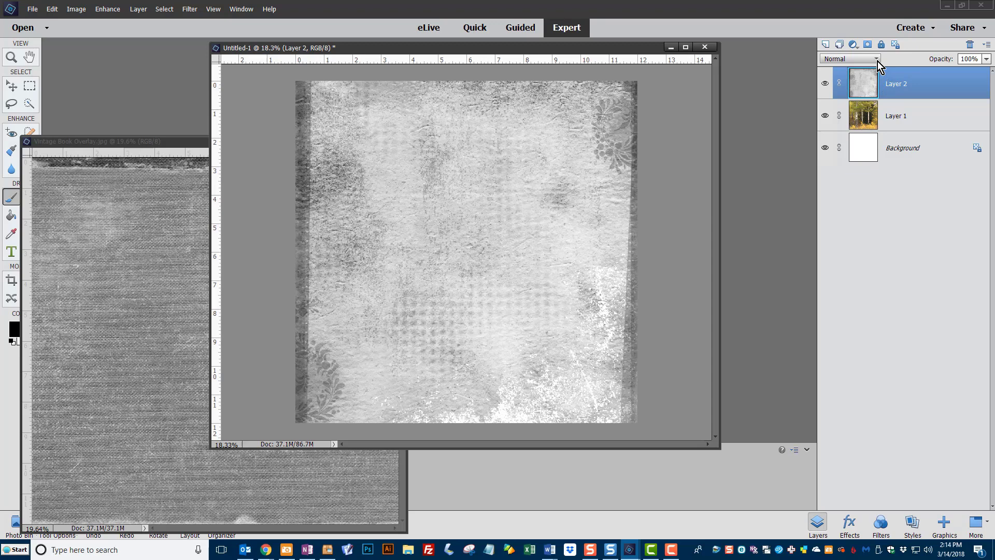
{"action": "mouse_move", "coordinate": [881, 64]}
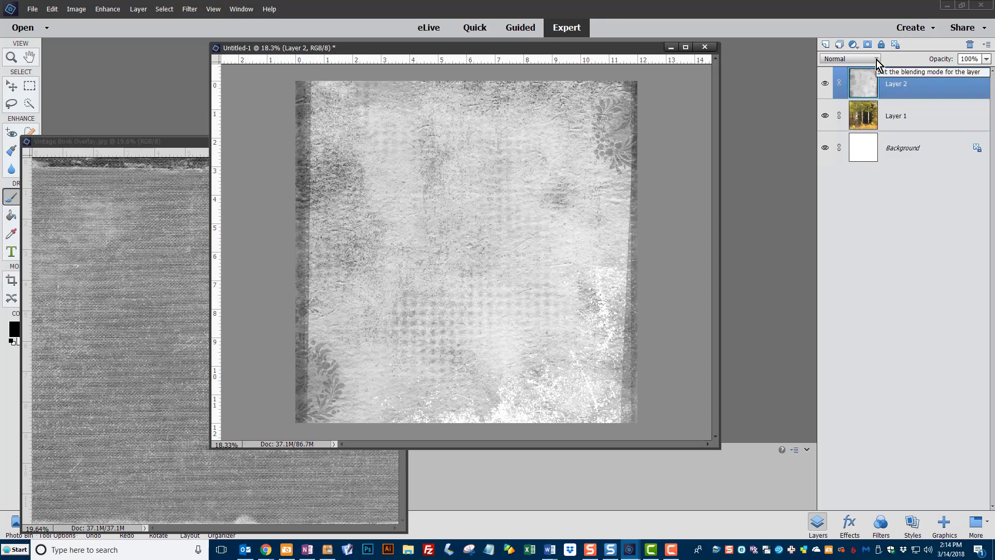
Step: Preview Layer 2's texture with Dissolve, Multiply, Color Burn, Linear Burn, Lighten and Hard Light blends
{"action": "left_click", "coordinate": [875, 59]}
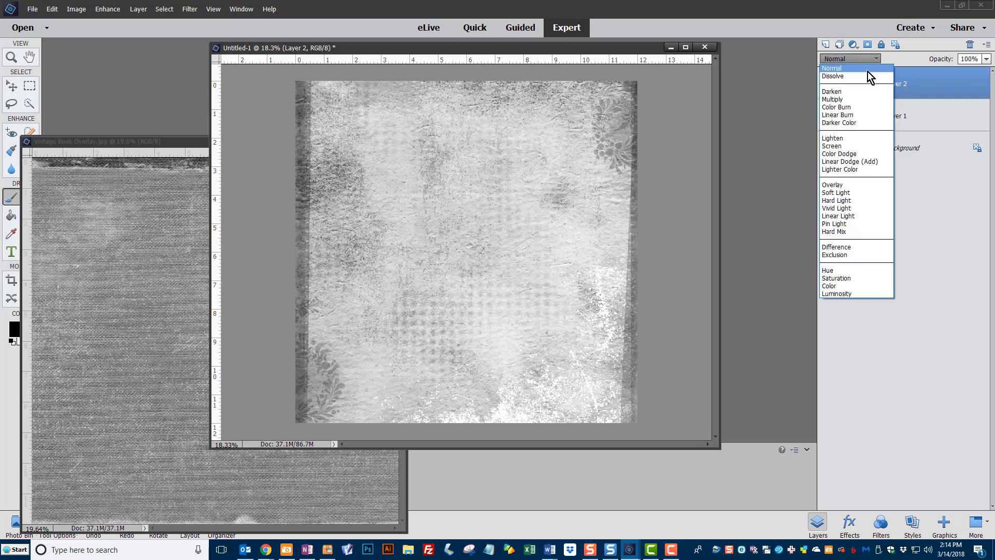
{"action": "mouse_move", "coordinate": [836, 82]}
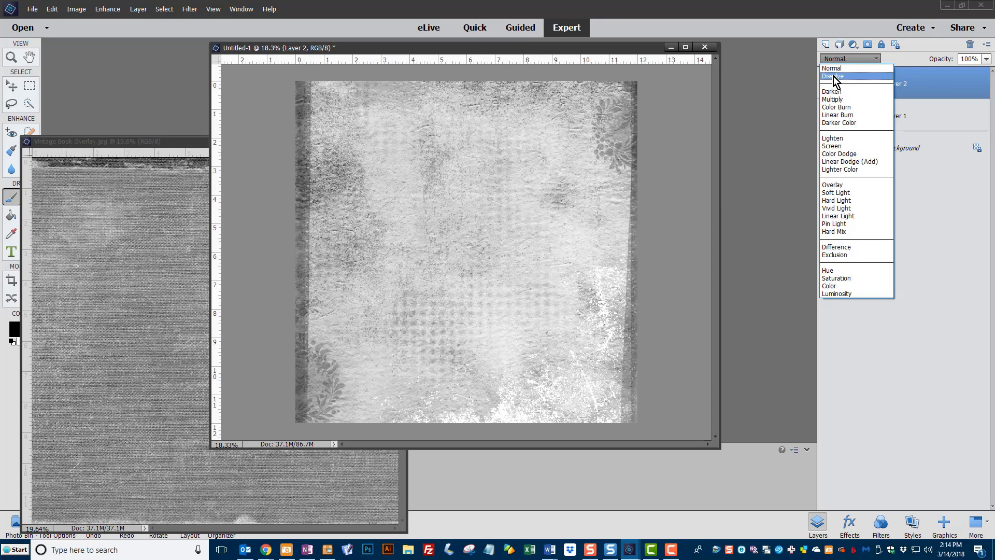
{"action": "left_click", "coordinate": [832, 76]}
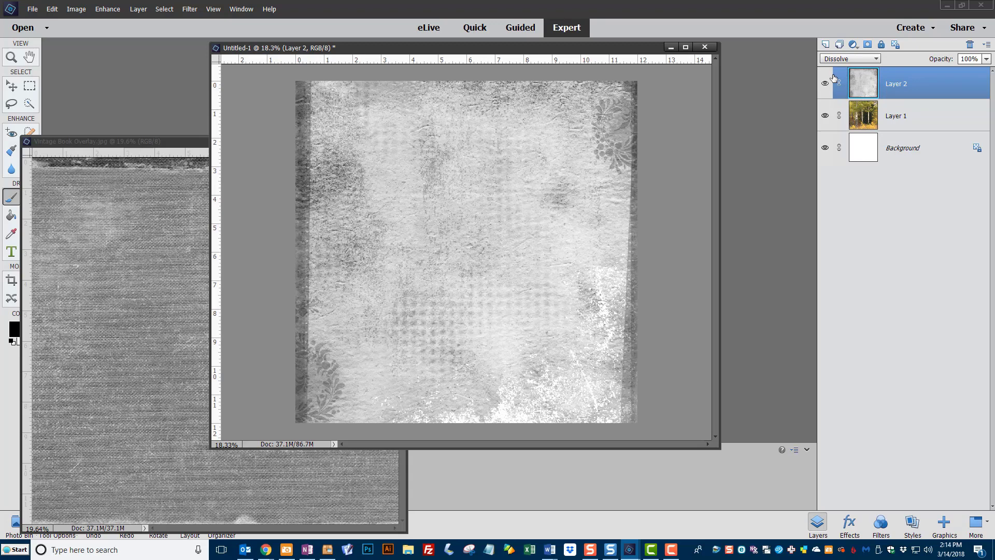
{"action": "left_click", "coordinate": [873, 59]}
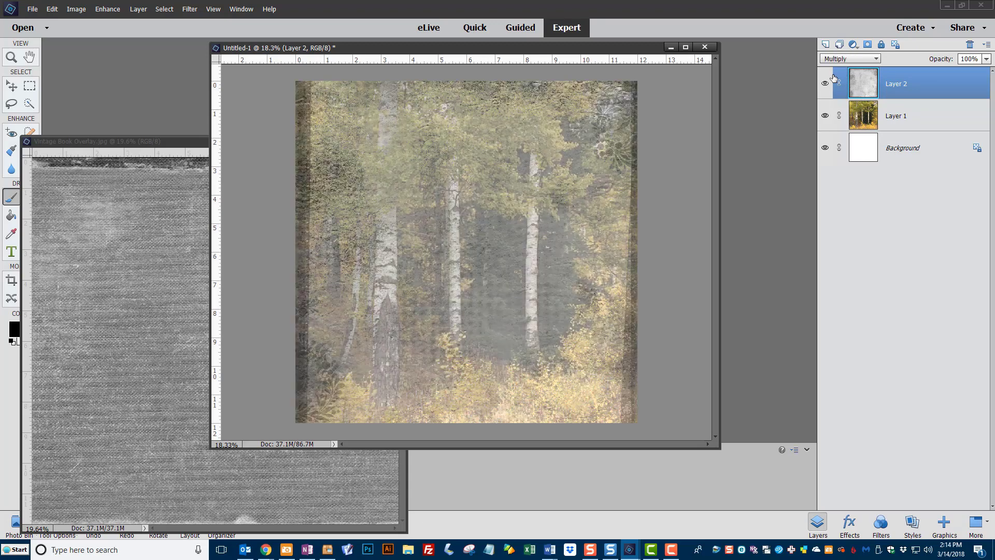
{"action": "left_click", "coordinate": [850, 59]}
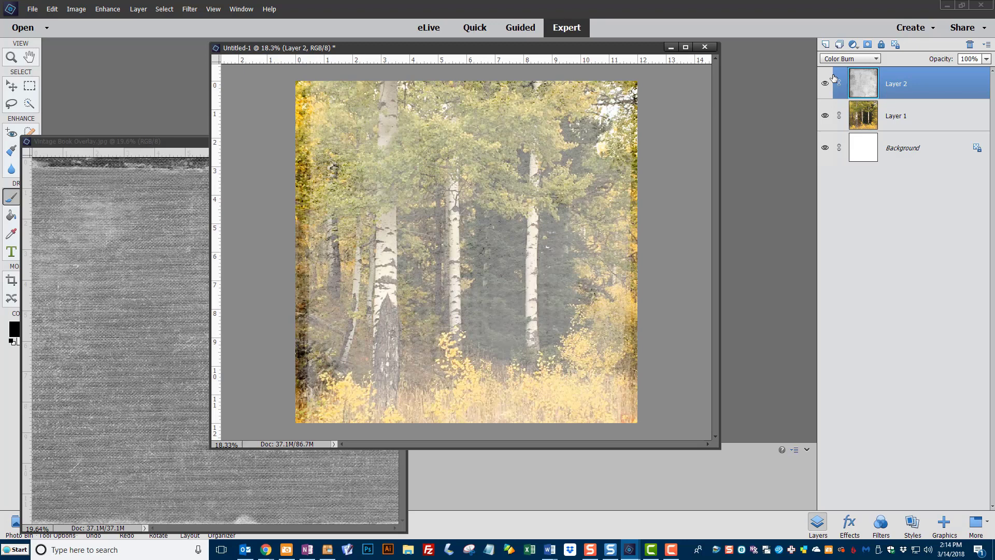
{"action": "left_click", "coordinate": [873, 59]}
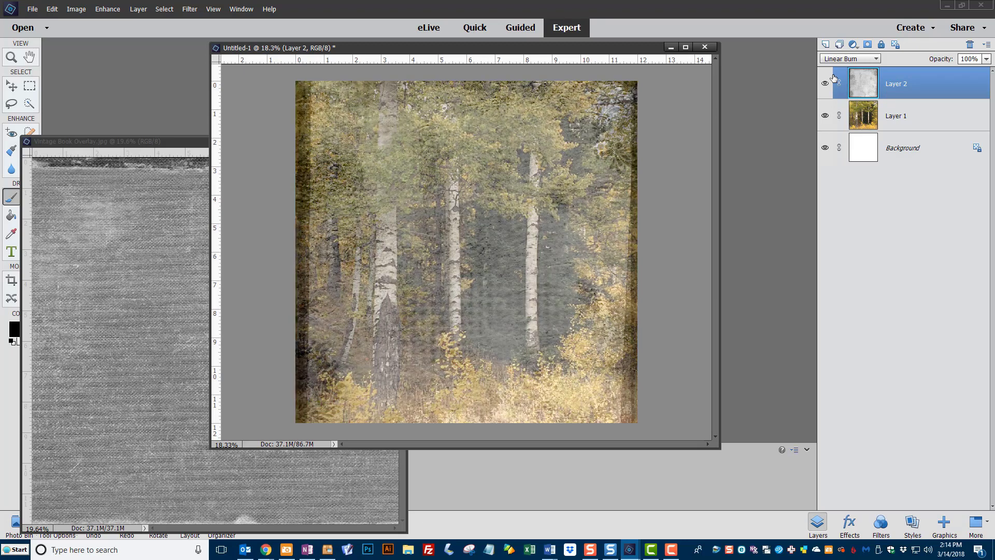
{"action": "left_click", "coordinate": [849, 58]}
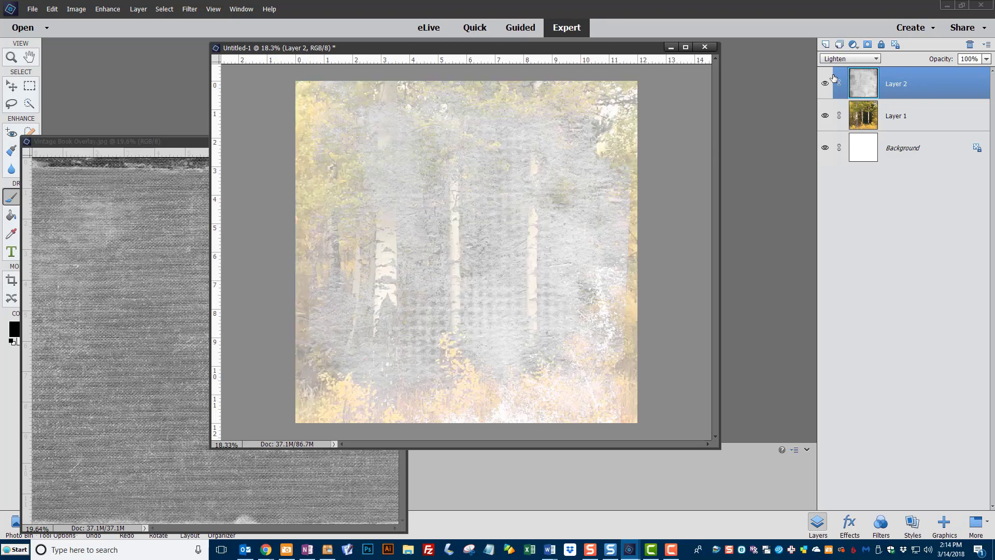
{"action": "left_click", "coordinate": [874, 59]}
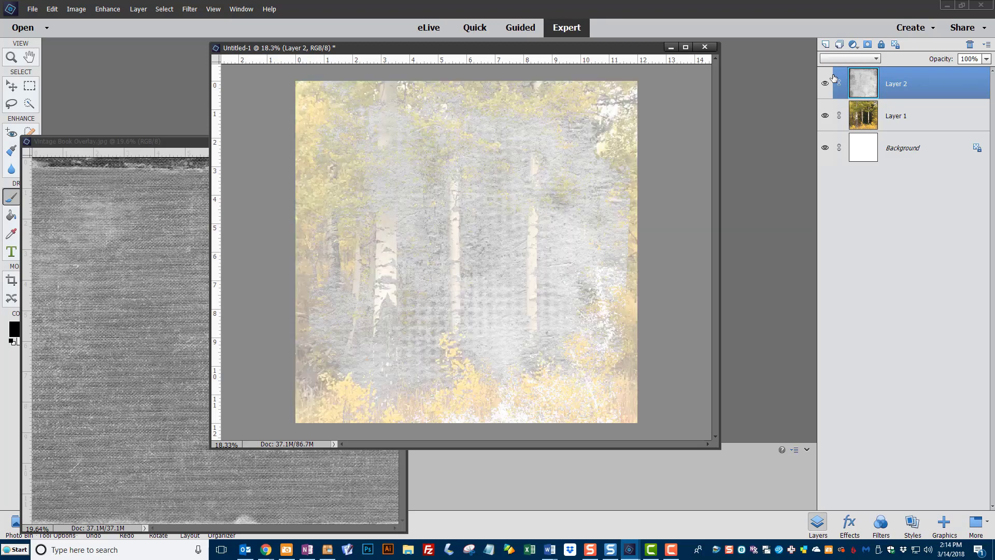
{"action": "left_click", "coordinate": [875, 58]}
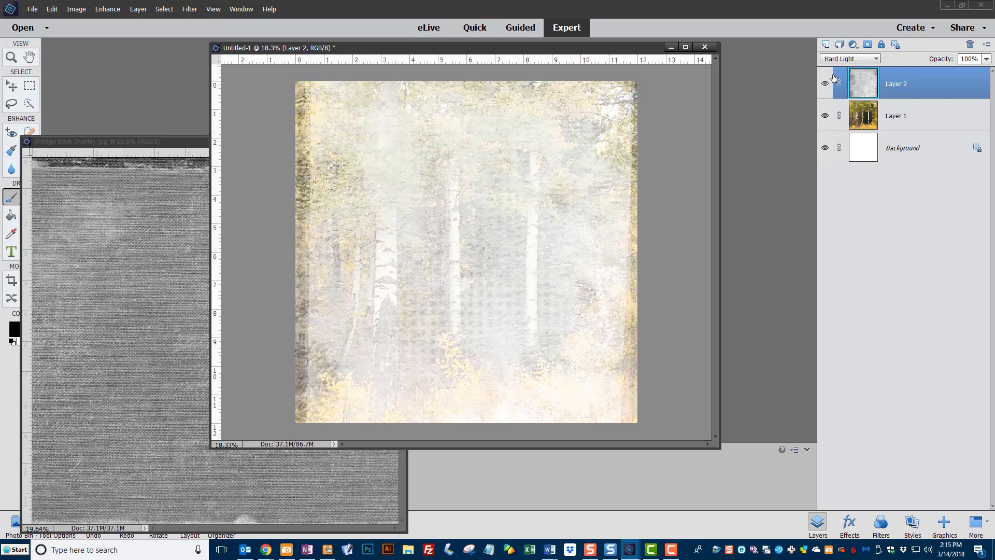
Step: Try Pin Light, Exclusion, Saturation, Hard Mix, Vivid Light and Soft Light, then set Layer 2 to Overlay
{"action": "left_click", "coordinate": [849, 58]}
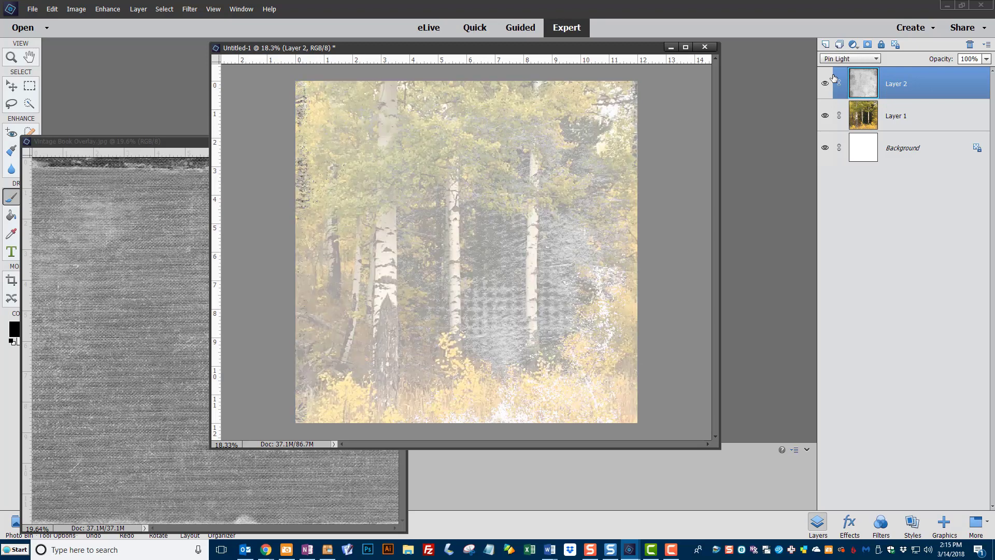
{"action": "left_click", "coordinate": [874, 59]}
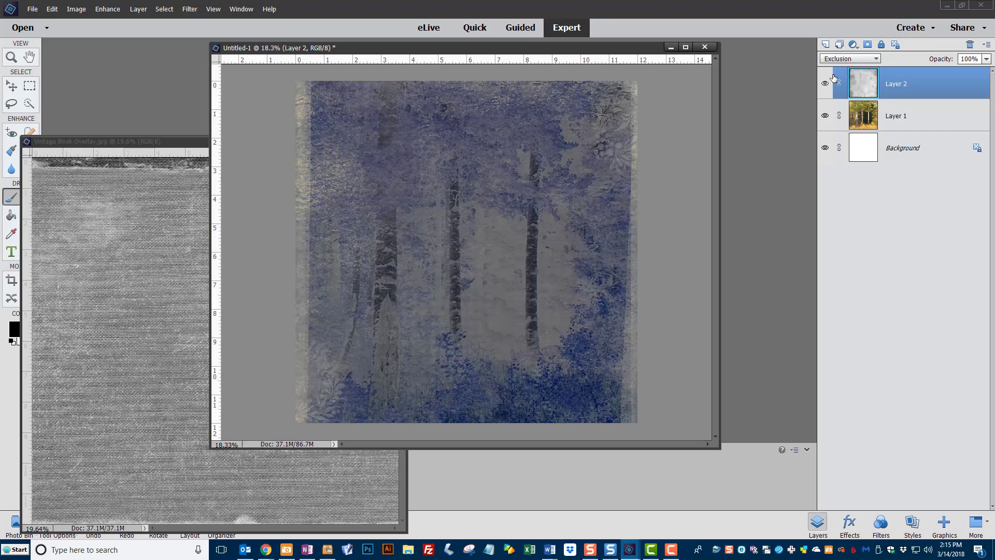
{"action": "left_click", "coordinate": [871, 59]}
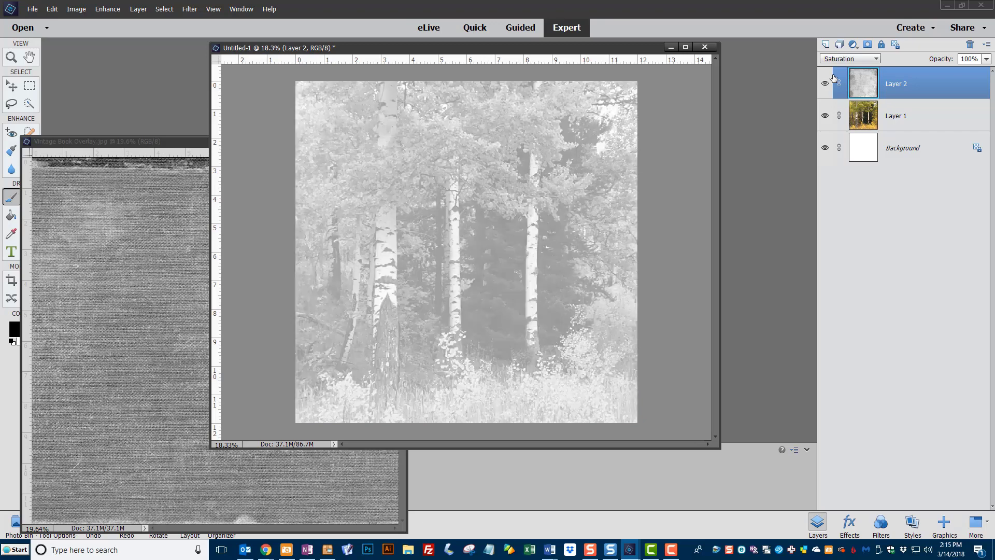
{"action": "left_click", "coordinate": [850, 59]}
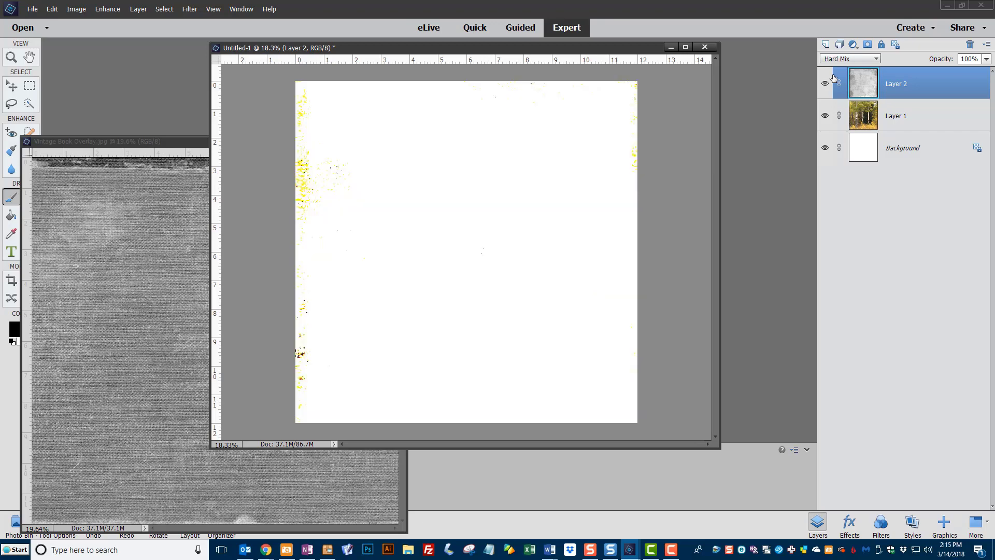
{"action": "left_click", "coordinate": [873, 58]}
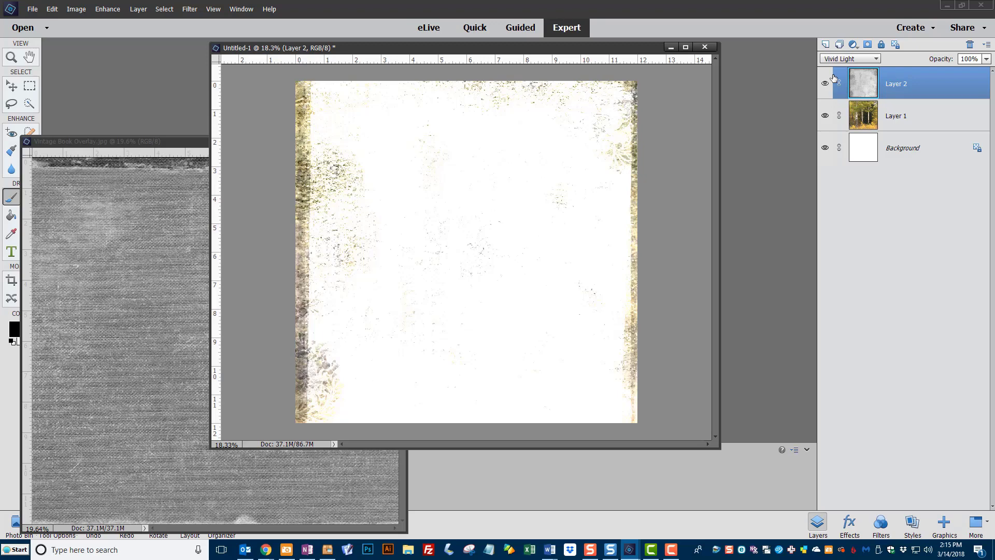
{"action": "left_click", "coordinate": [850, 58]}
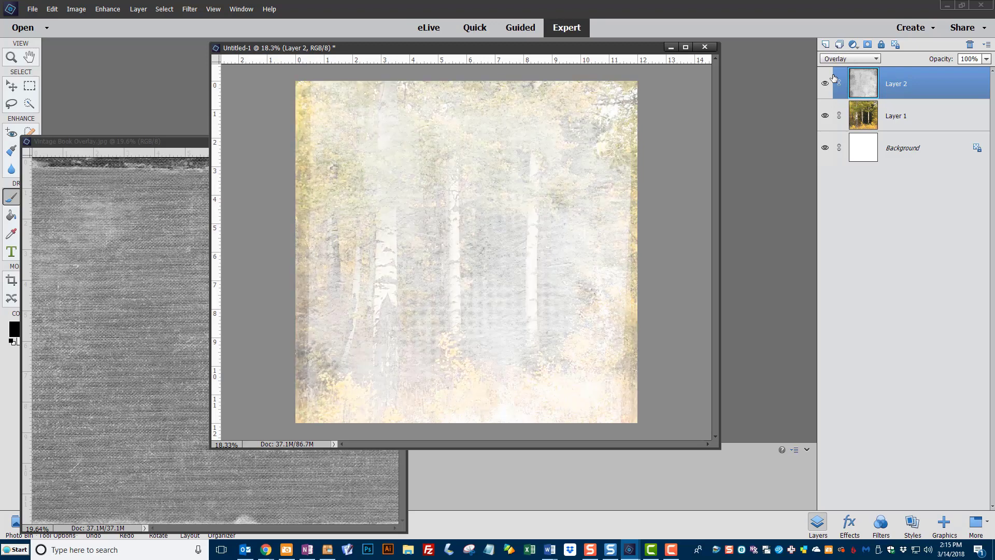
{"action": "left_click", "coordinate": [850, 59]}
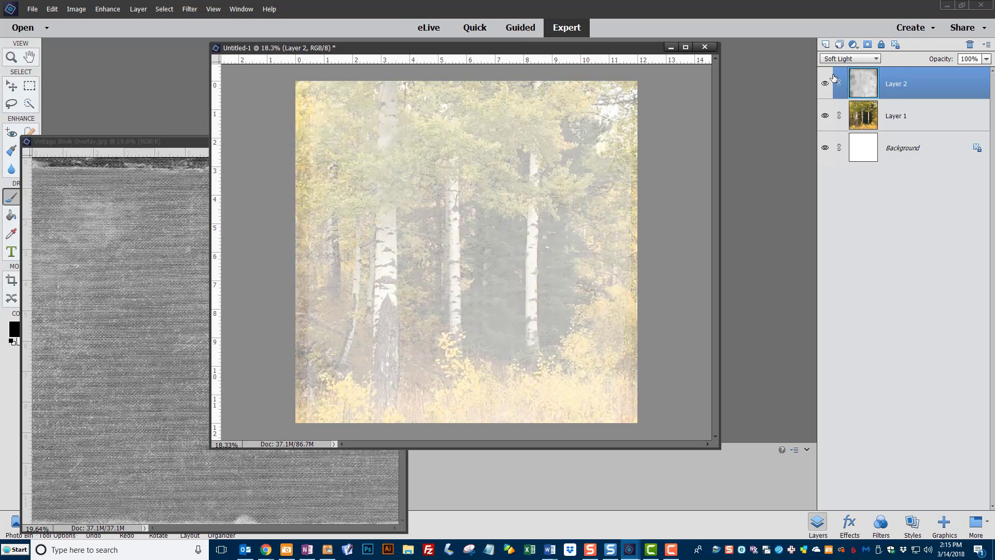
{"action": "left_click", "coordinate": [875, 58]}
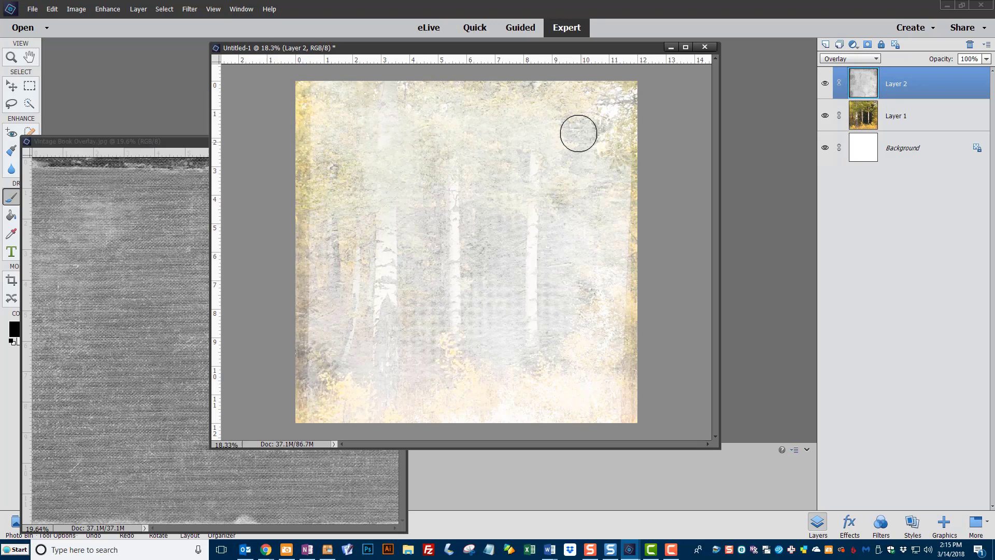
{"action": "mouse_move", "coordinate": [326, 119]}
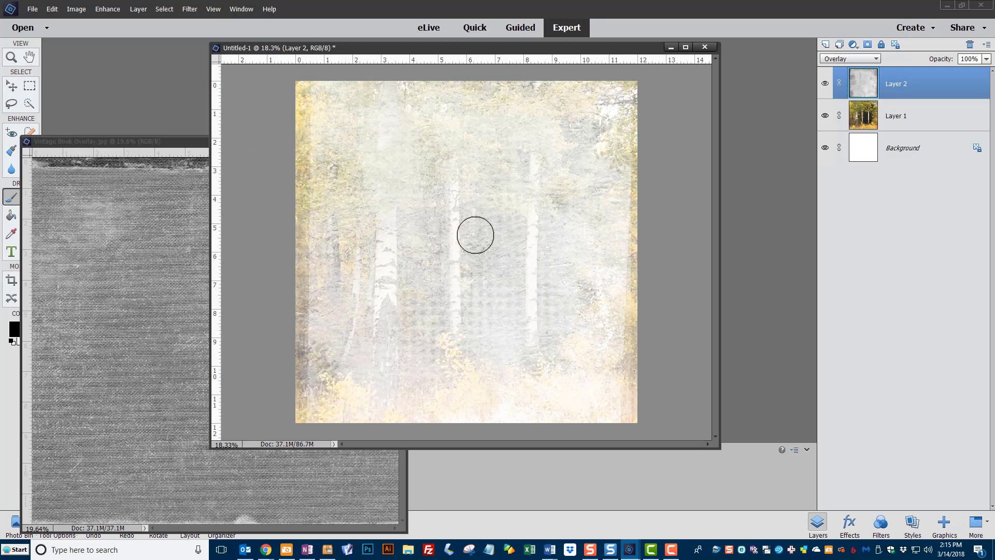
{"action": "mouse_move", "coordinate": [114, 149]}
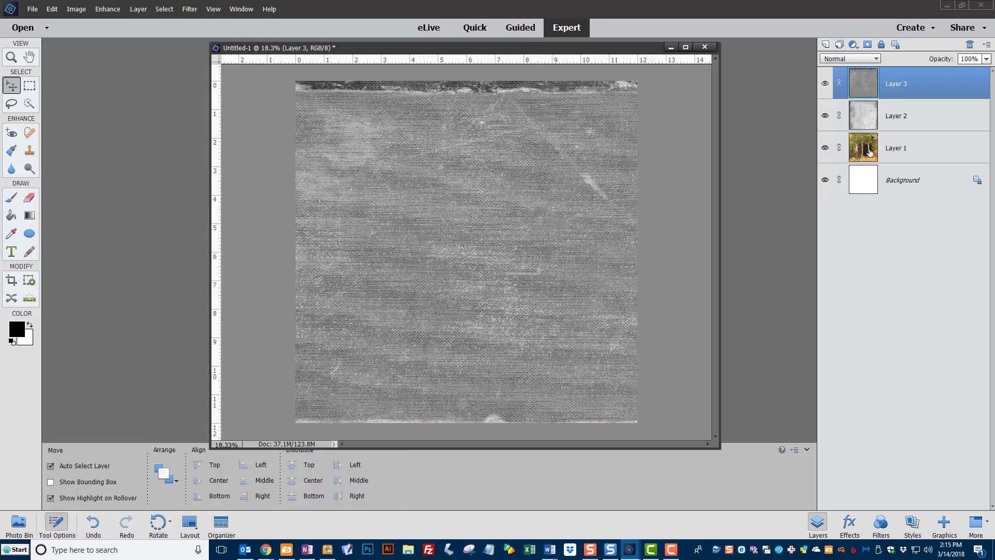
{"action": "mouse_move", "coordinate": [943, 122]}
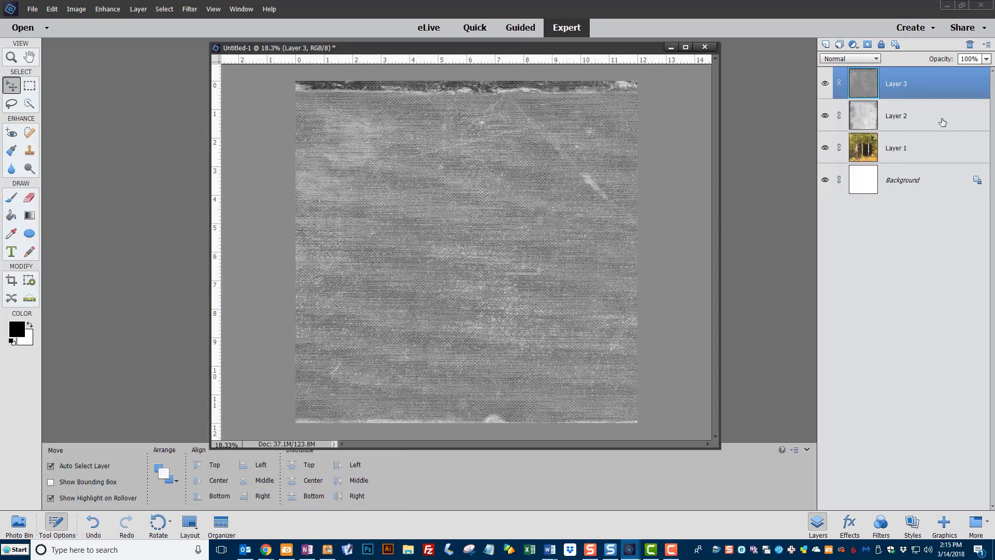
Step: Bring up the blend mode list for the new Layer 3 texture
{"action": "left_click", "coordinate": [849, 58]}
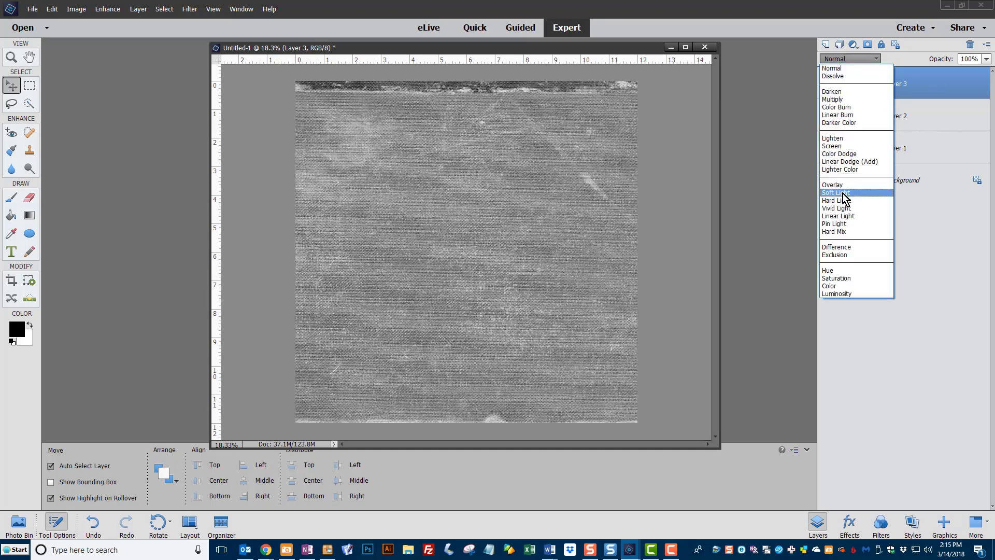
{"action": "mouse_move", "coordinate": [834, 187]}
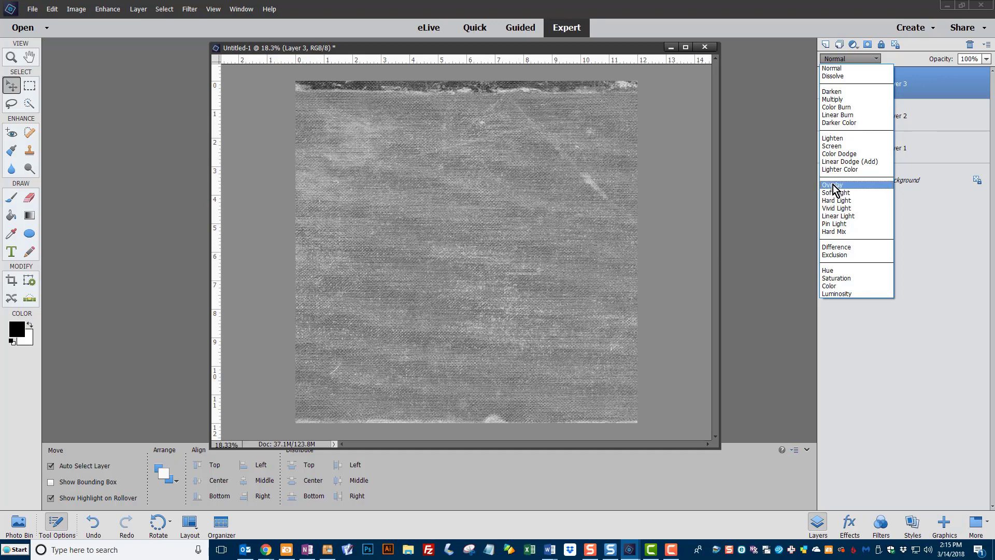
Step: Preview Layer 3 with Overlay, Soft Light, Vivid Light, Color Dodge and Color Burn blends
{"action": "left_click", "coordinate": [832, 184]}
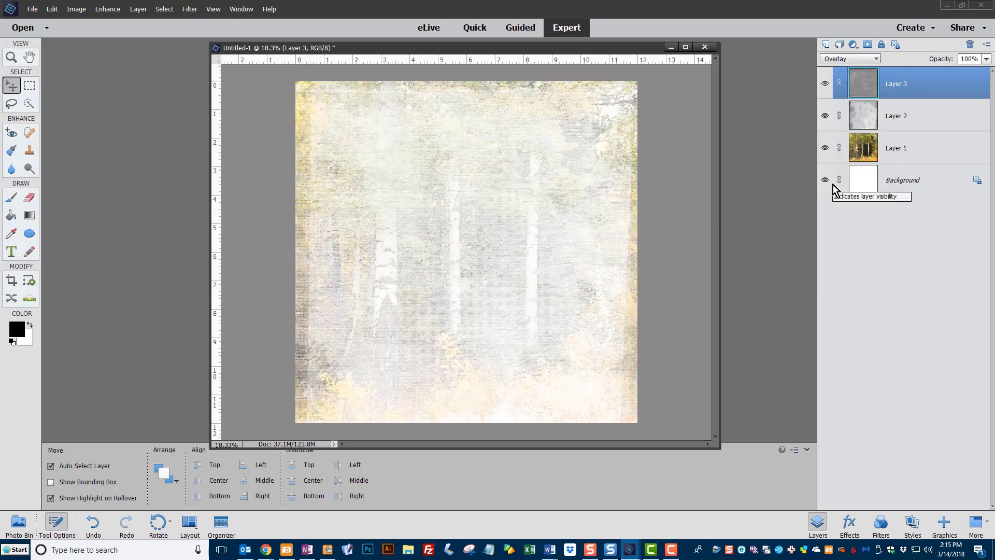
{"action": "left_click", "coordinate": [850, 58]}
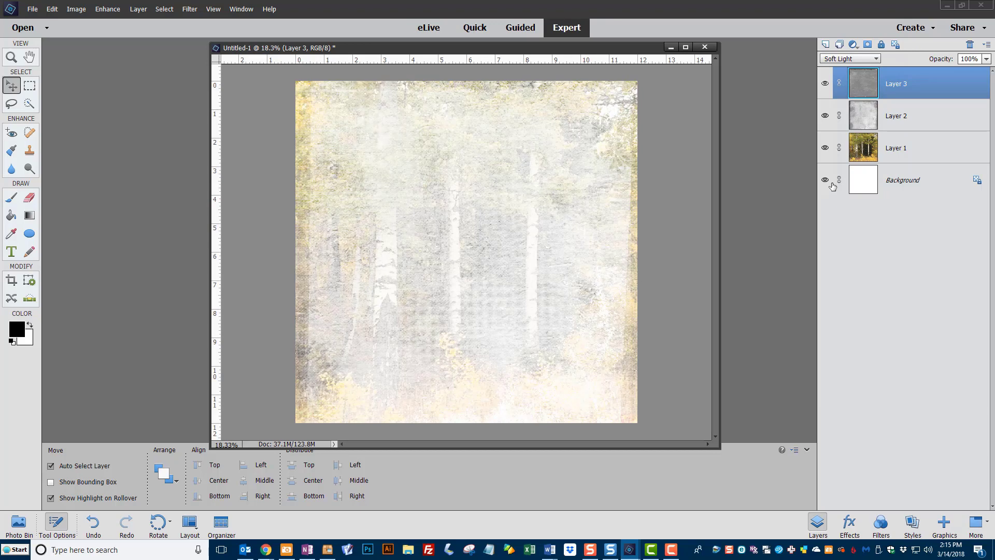
{"action": "left_click", "coordinate": [850, 58]}
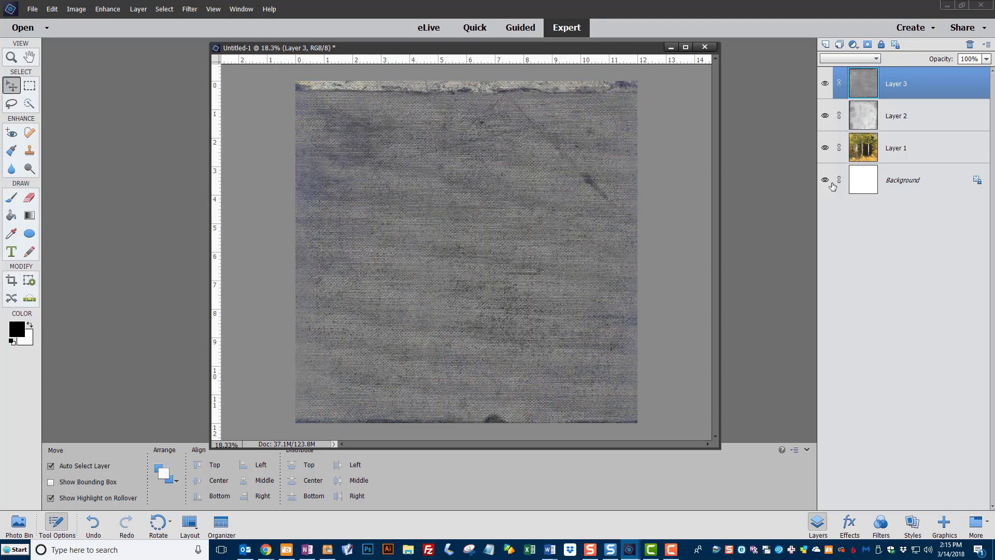
{"action": "left_click", "coordinate": [848, 58]}
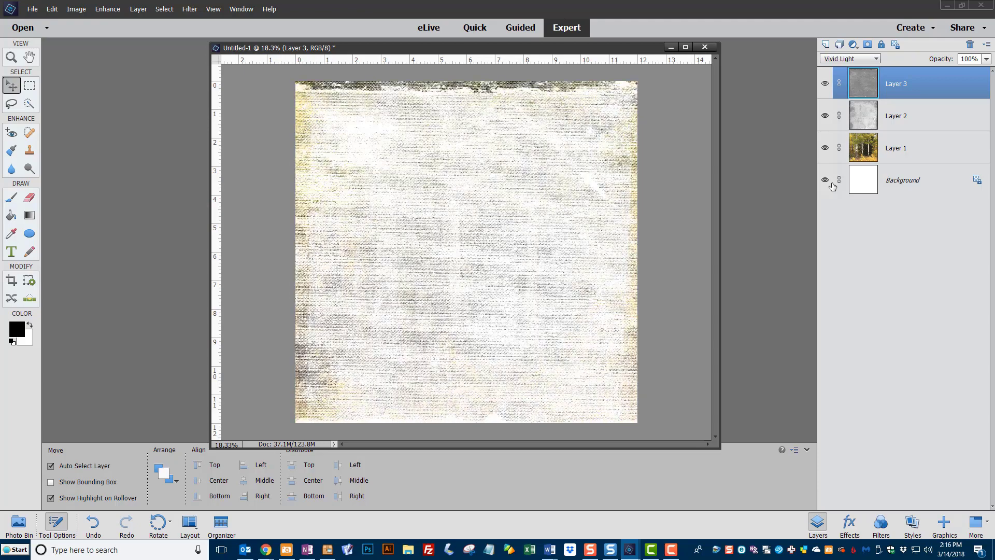
{"action": "left_click", "coordinate": [850, 59]}
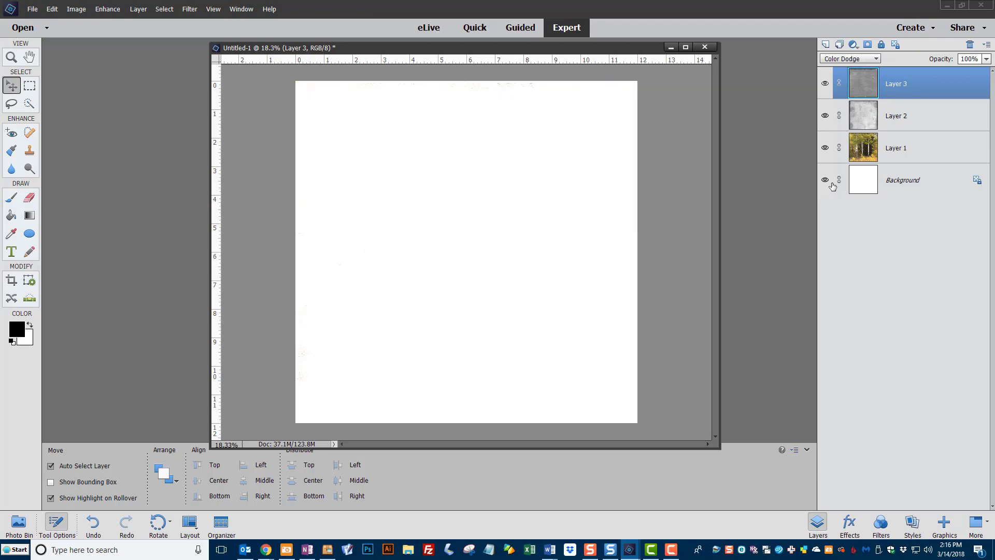
{"action": "left_click", "coordinate": [850, 58]}
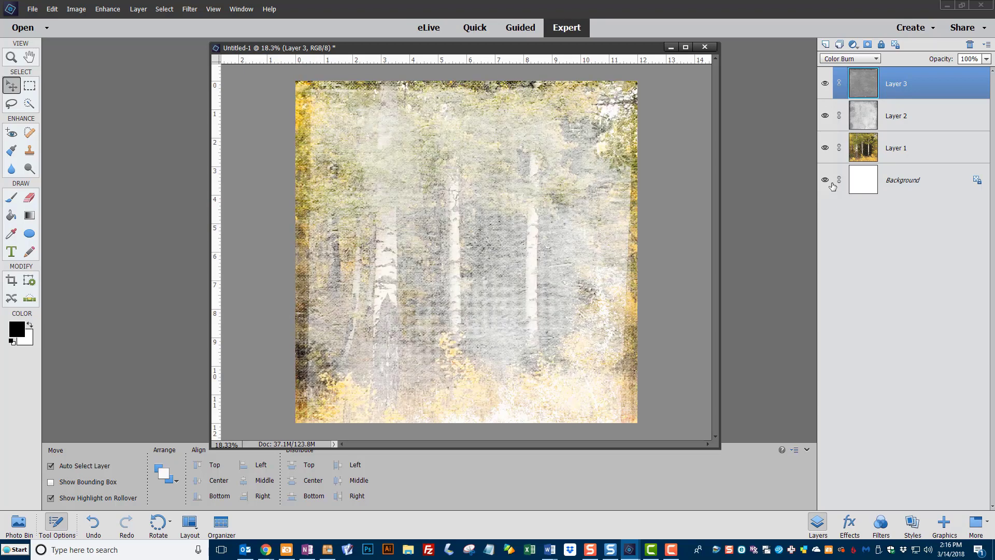
Step: Try Darken, Color Burn, Screen and Darker Color, then set Layer 3 to Overlay
{"action": "left_click", "coordinate": [849, 58]}
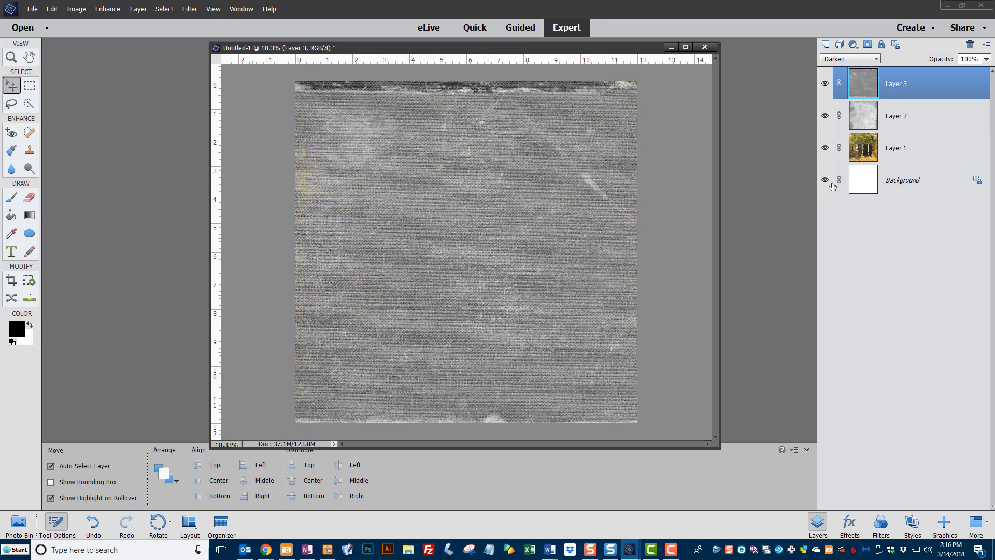
{"action": "left_click", "coordinate": [850, 59]}
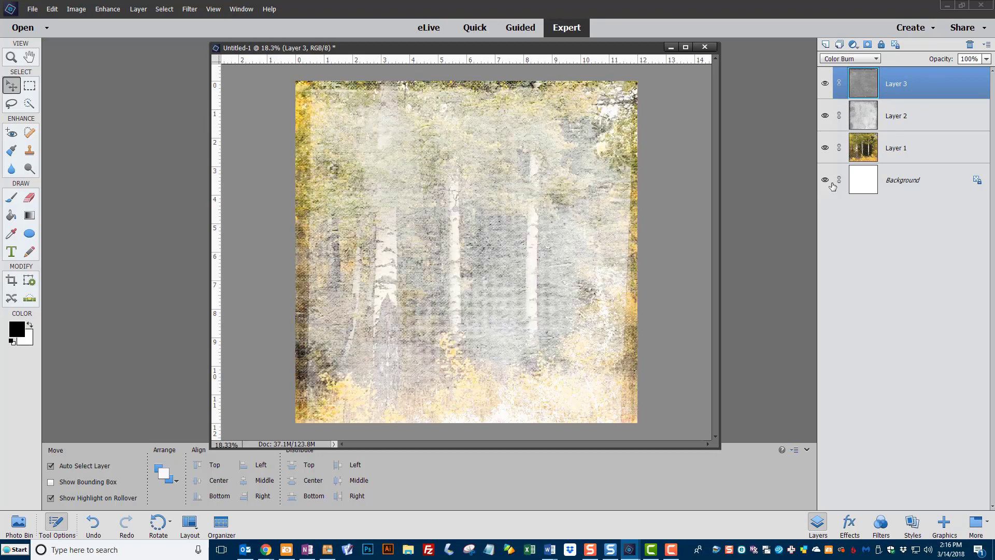
{"action": "left_click", "coordinate": [850, 58]}
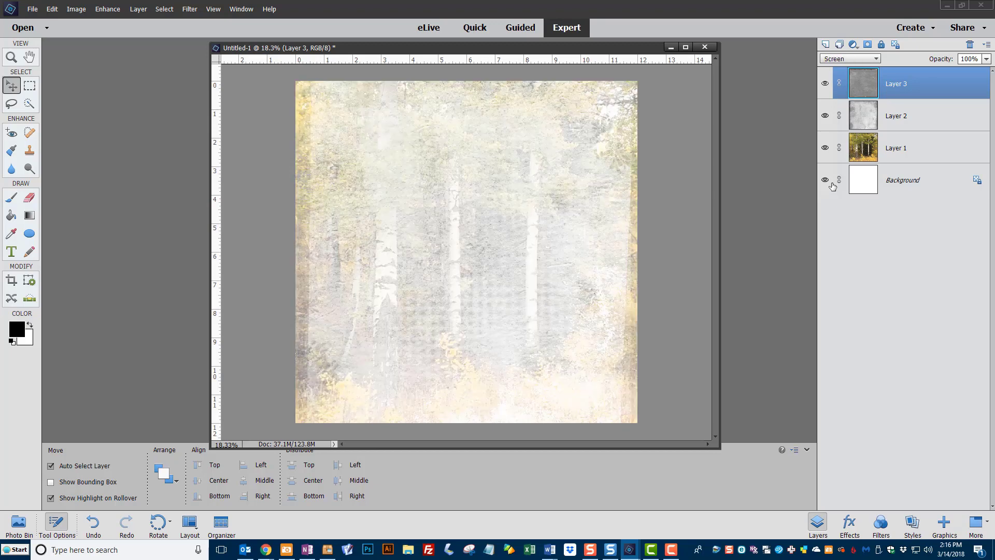
{"action": "left_click", "coordinate": [848, 59]}
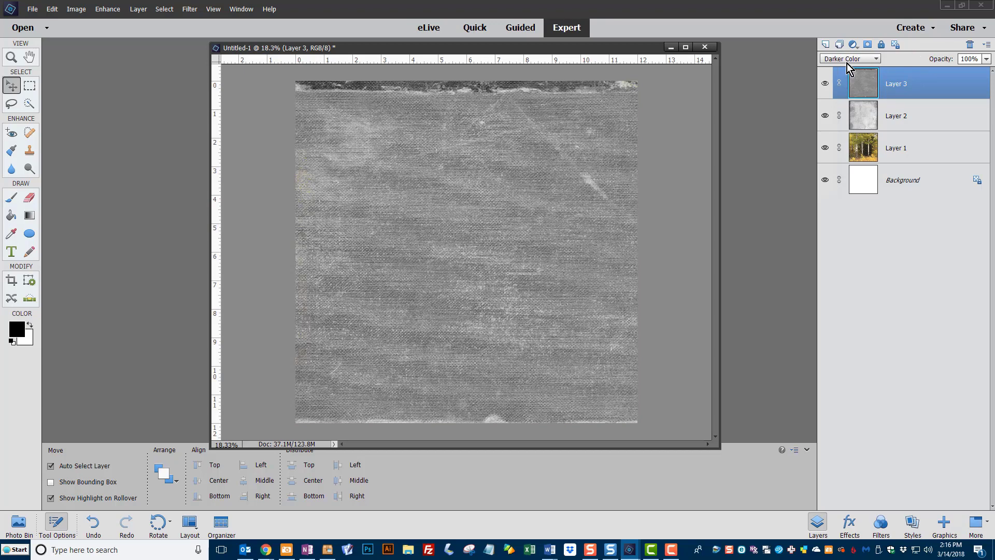
{"action": "left_click", "coordinate": [850, 58]}
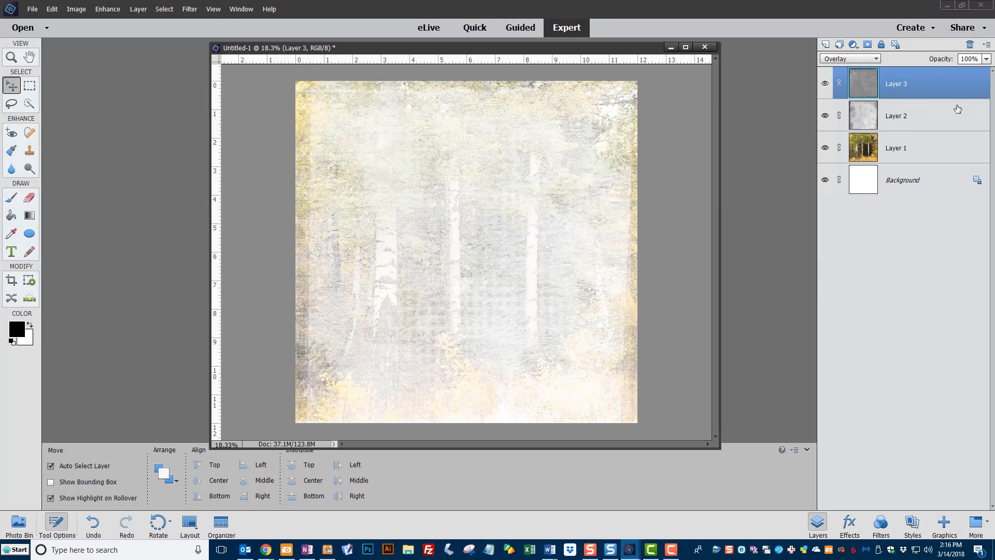
{"action": "mouse_move", "coordinate": [983, 77]}
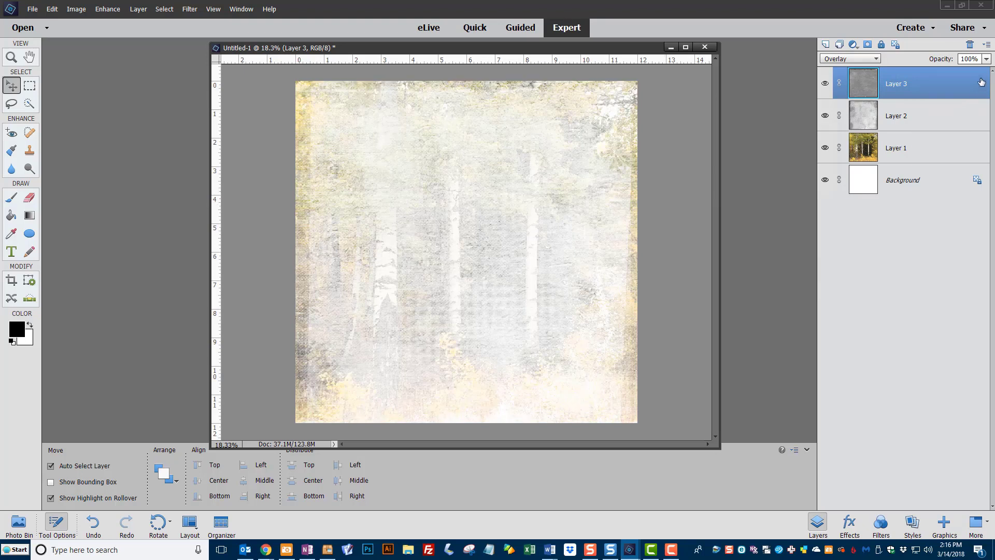
{"action": "left_click_drag", "start_coordinate": [984, 70], "coordinate": [949, 70]}
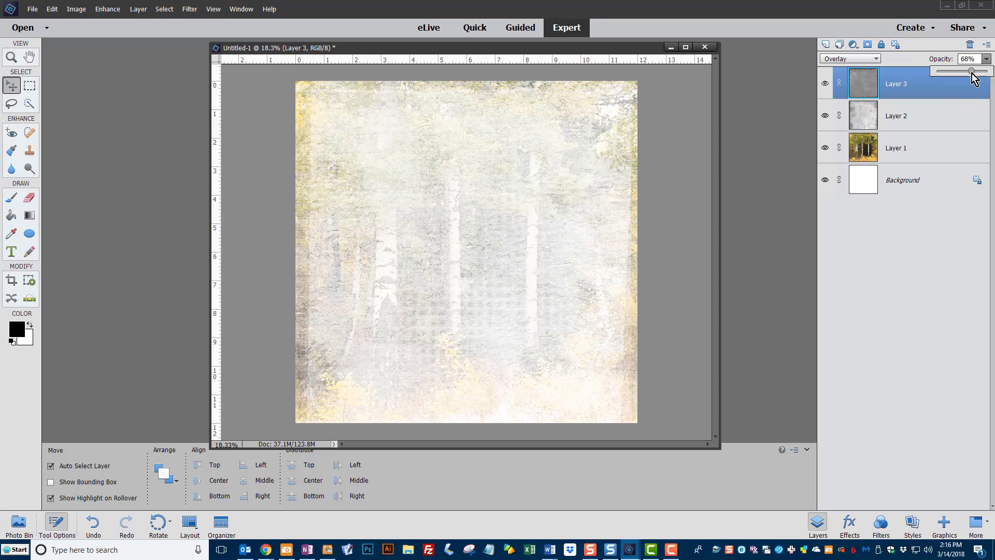
{"action": "left_click_drag", "start_coordinate": [971, 71], "coordinate": [942, 71]}
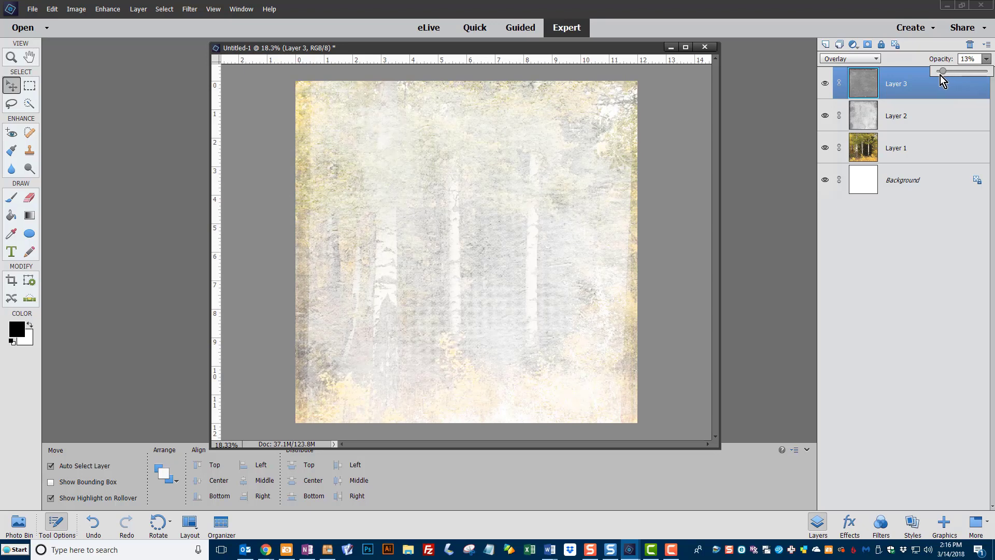
{"action": "left_click_drag", "start_coordinate": [942, 70], "coordinate": [984, 70]}
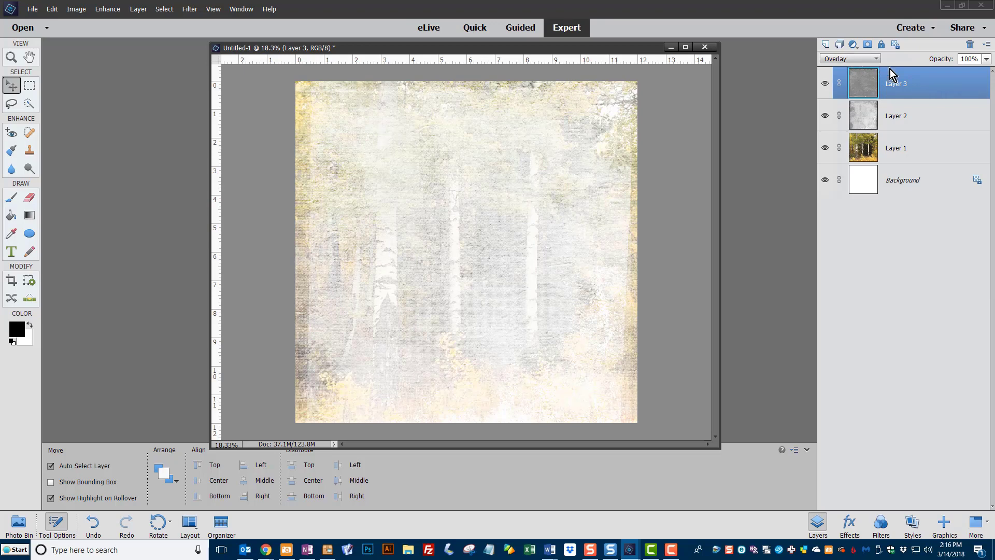
{"action": "left_click_drag", "start_coordinate": [984, 70], "coordinate": [945, 70]}
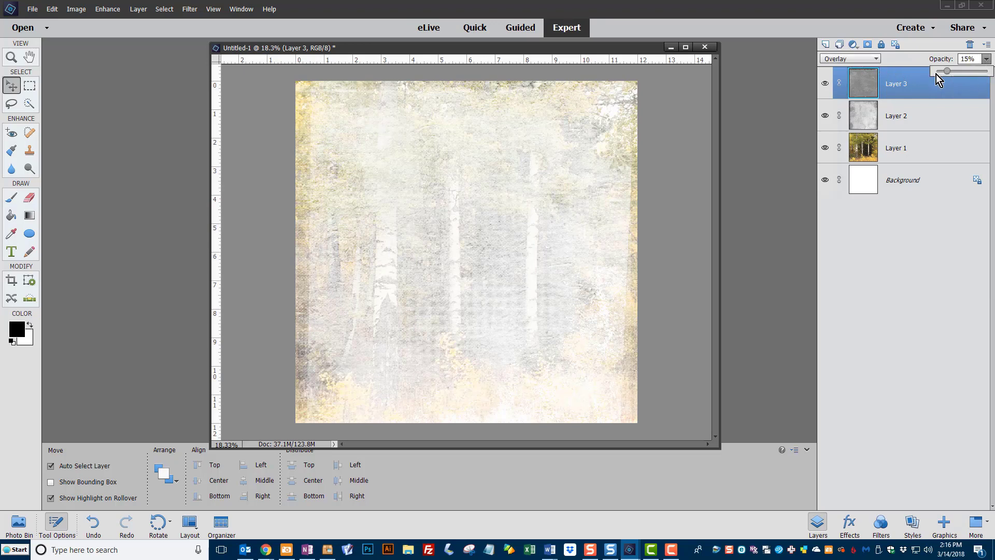
{"action": "left_click_drag", "start_coordinate": [945, 70], "coordinate": [988, 71]}
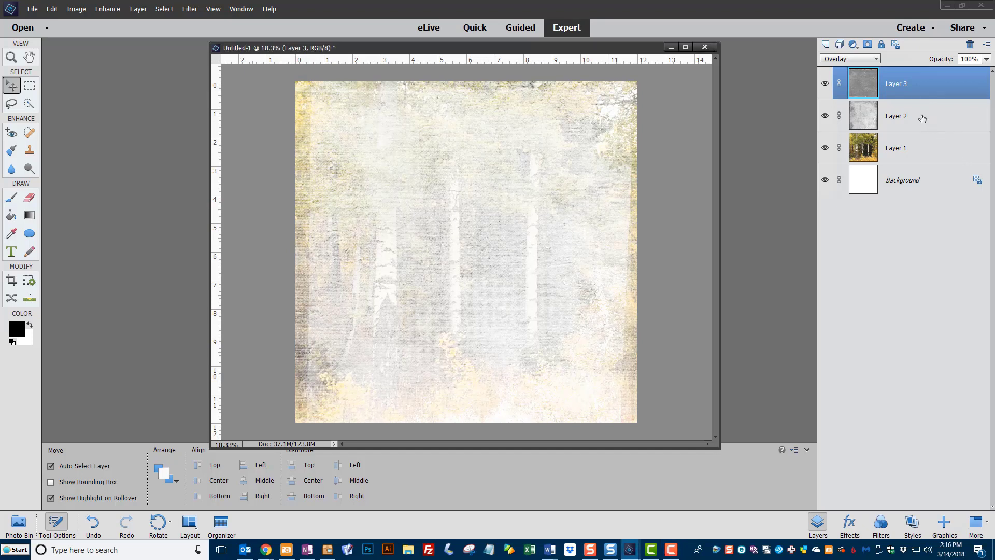
{"action": "left_click", "coordinate": [896, 115]}
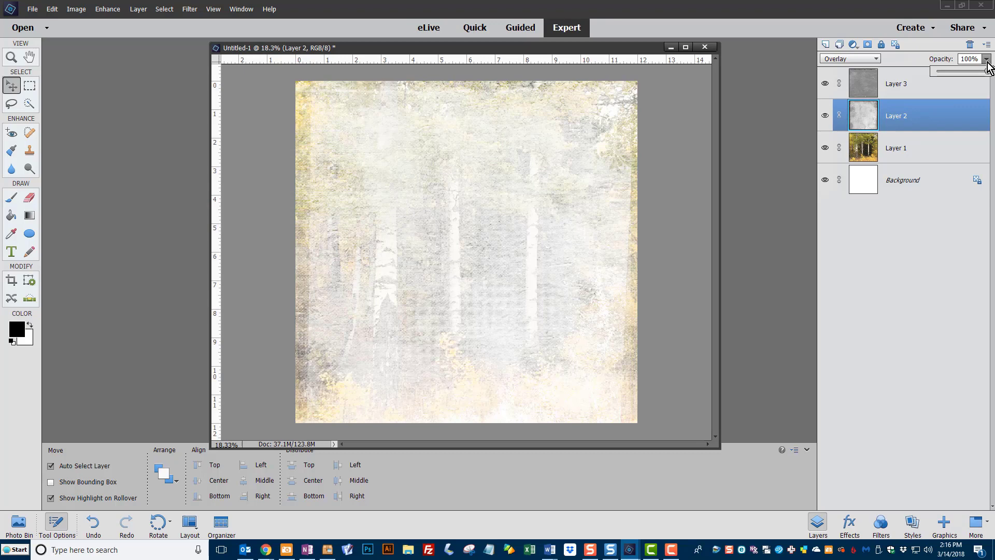
Step: Lower Layer 2's opacity, then set Layer 3's opacity to 81%
{"action": "left_click_drag", "start_coordinate": [981, 70], "coordinate": [960, 71]}
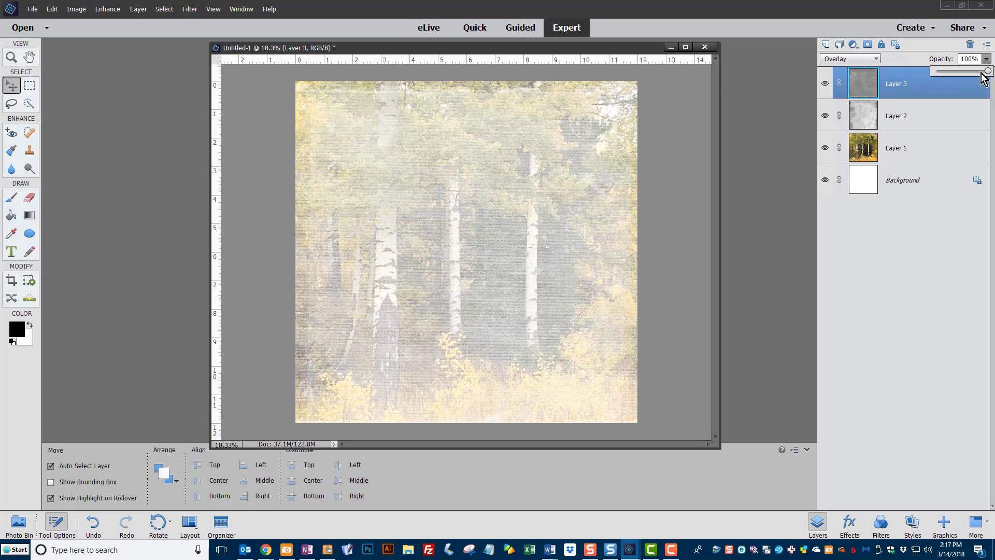
{"action": "left_click_drag", "start_coordinate": [987, 70], "coordinate": [961, 70]}
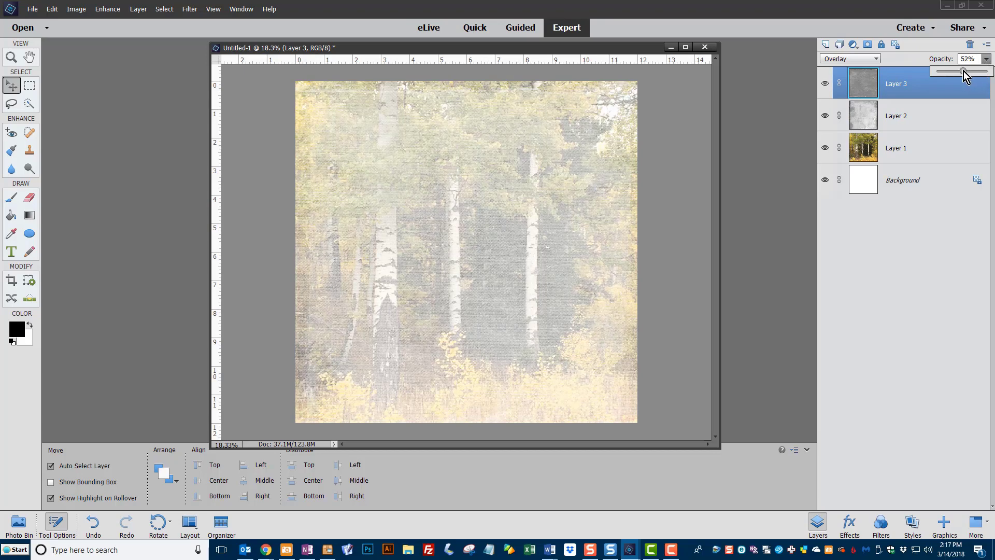
{"action": "left_click_drag", "start_coordinate": [962, 72], "coordinate": [971, 72]}
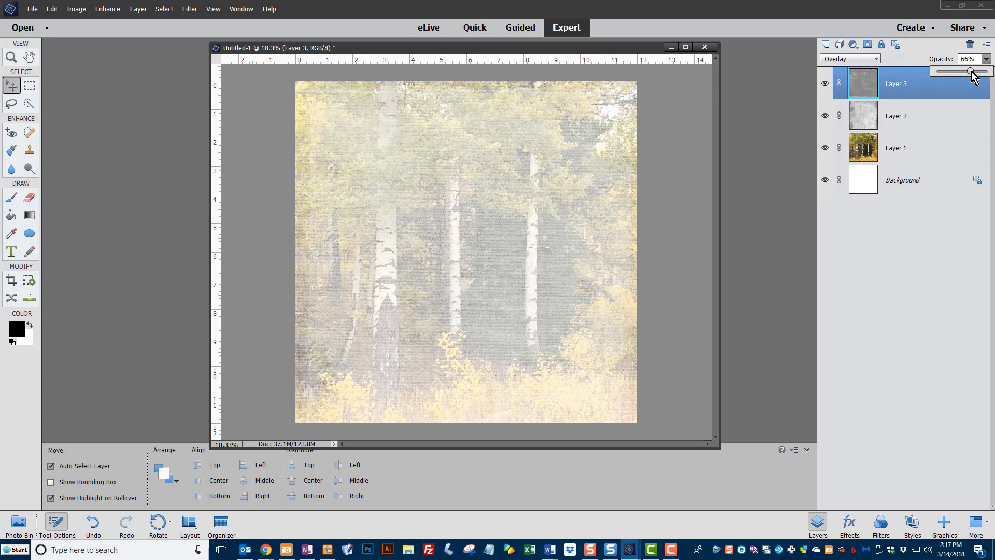
{"action": "left_click_drag", "start_coordinate": [955, 70], "coordinate": [969, 70]}
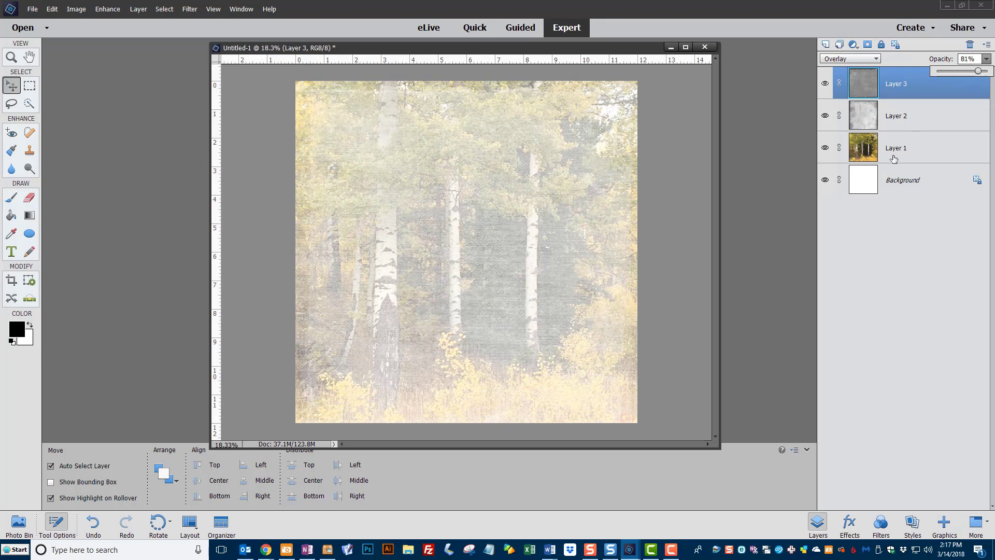
{"action": "mouse_move", "coordinate": [703, 400]}
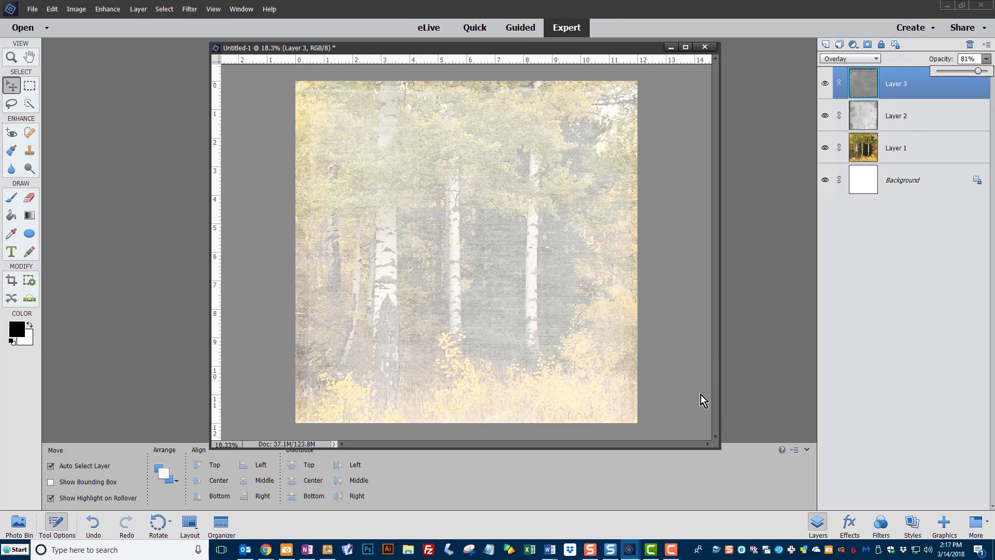
{"action": "mouse_move", "coordinate": [288, 413]}
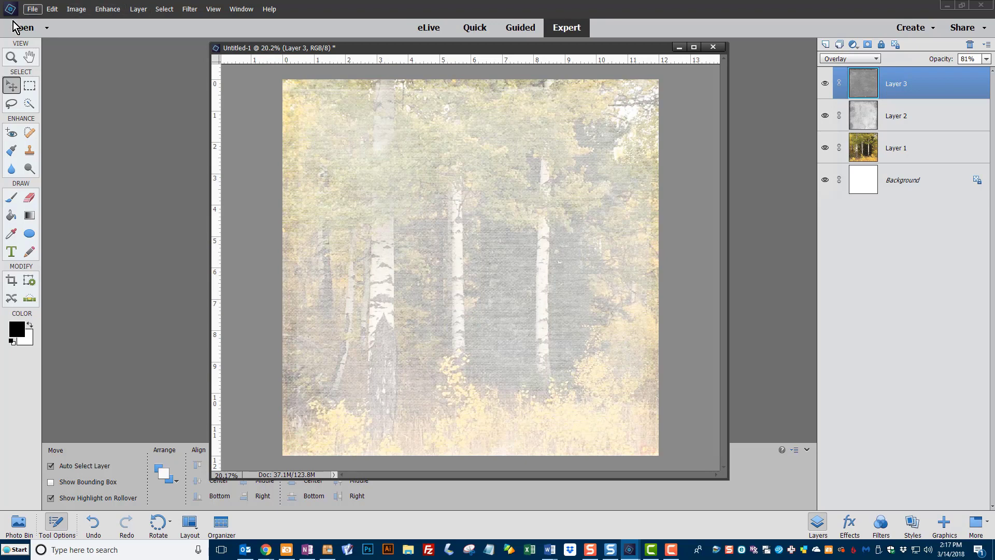
Step: Open Fall-Follies-GardenBlendables.jpg via File > Open beside the aspen collage
{"action": "left_click", "coordinate": [32, 8]}
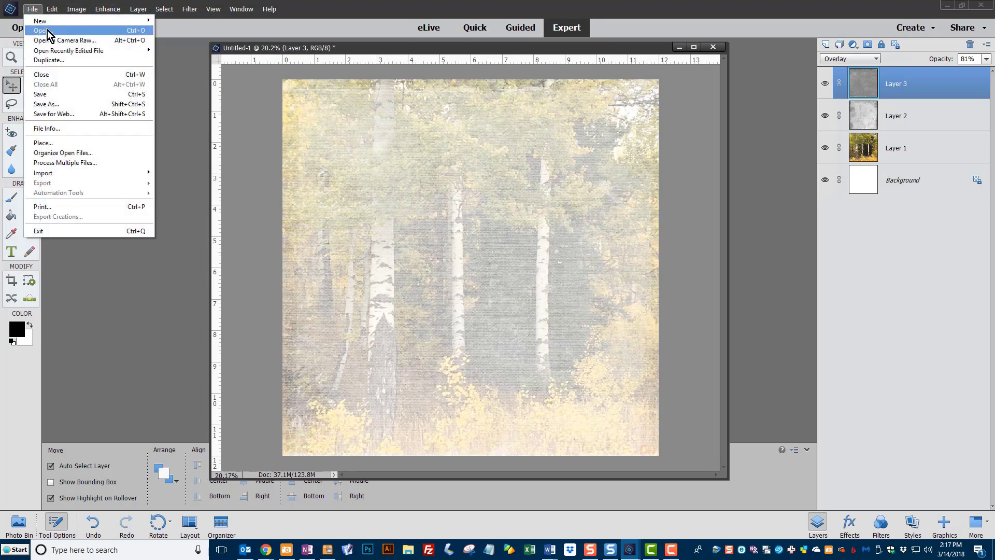
{"action": "left_click", "coordinate": [37, 30]}
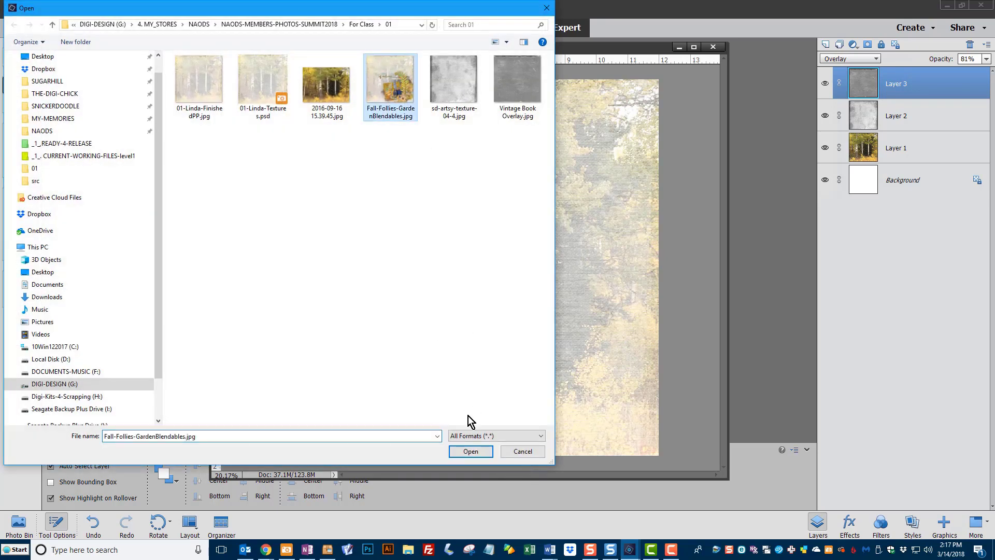
{"action": "left_click", "coordinate": [471, 451]}
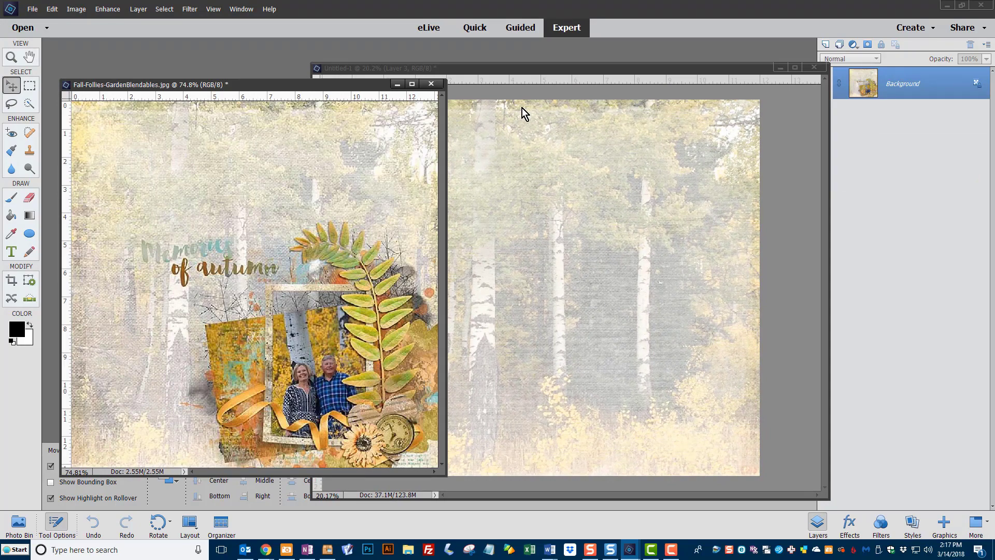
{"action": "mouse_move", "coordinate": [531, 104]}
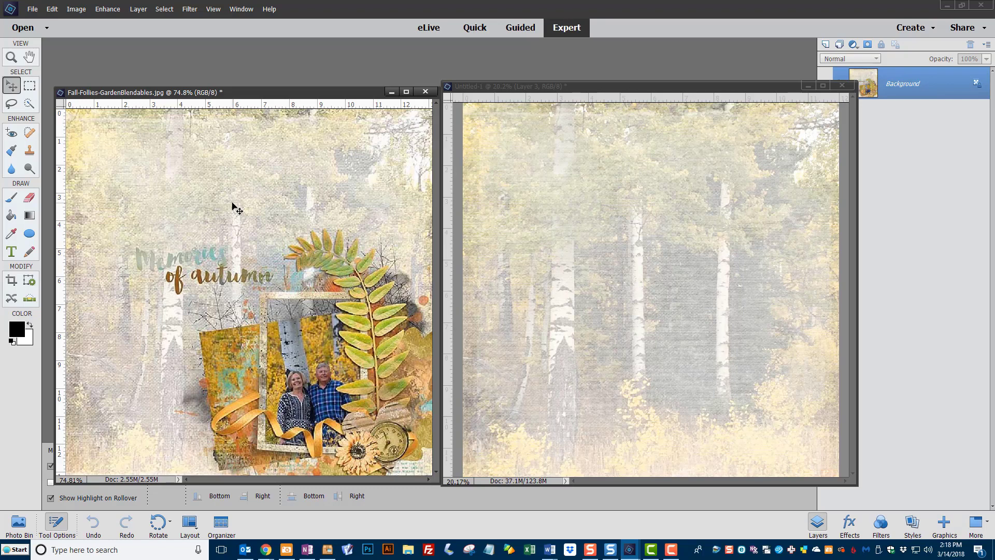
{"action": "mouse_move", "coordinate": [548, 185]}
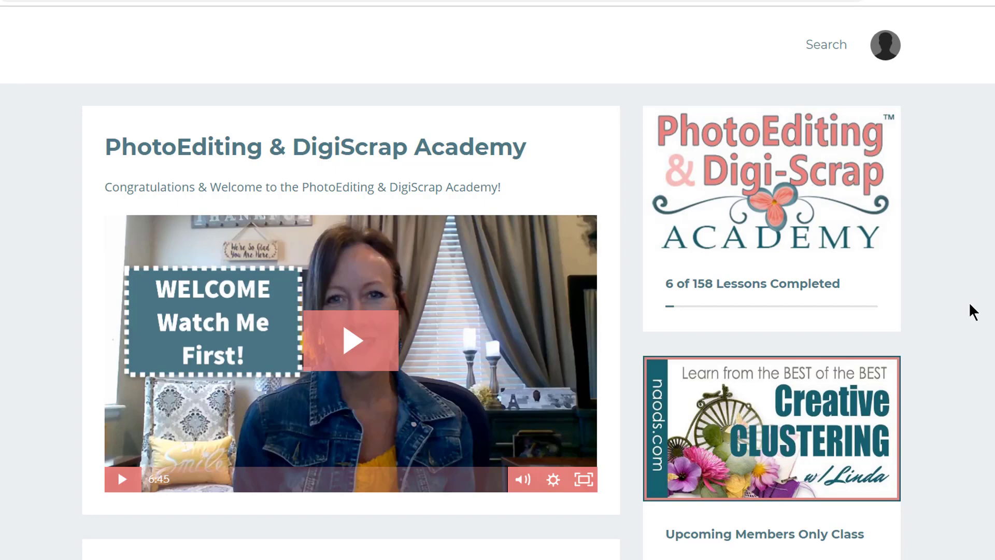
Step: Scroll the Categories list and open the 2018 Online Summit category page
{"action": "scroll", "scroll_direction": "down", "scroll_amount": 3}
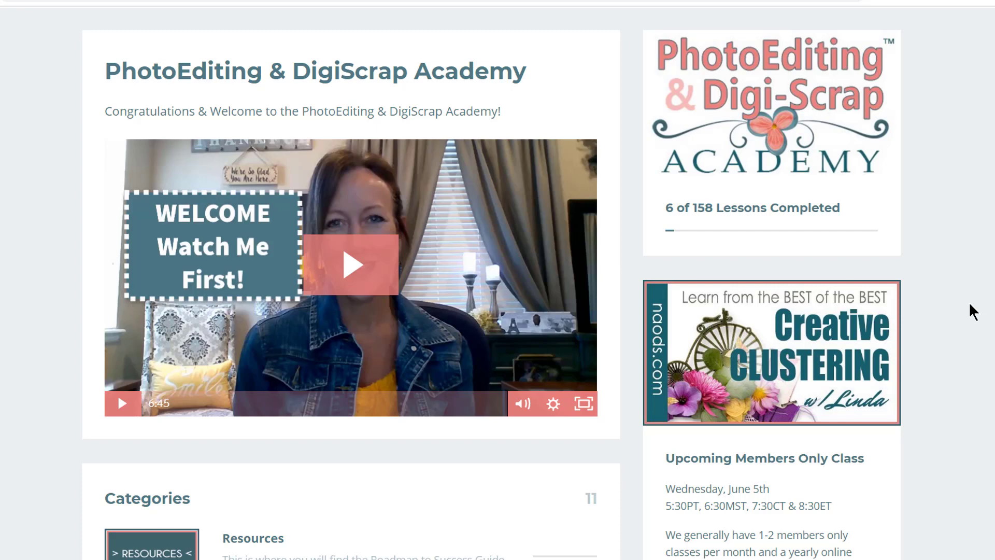
{"action": "scroll", "scroll_direction": "down", "scroll_amount": 3}
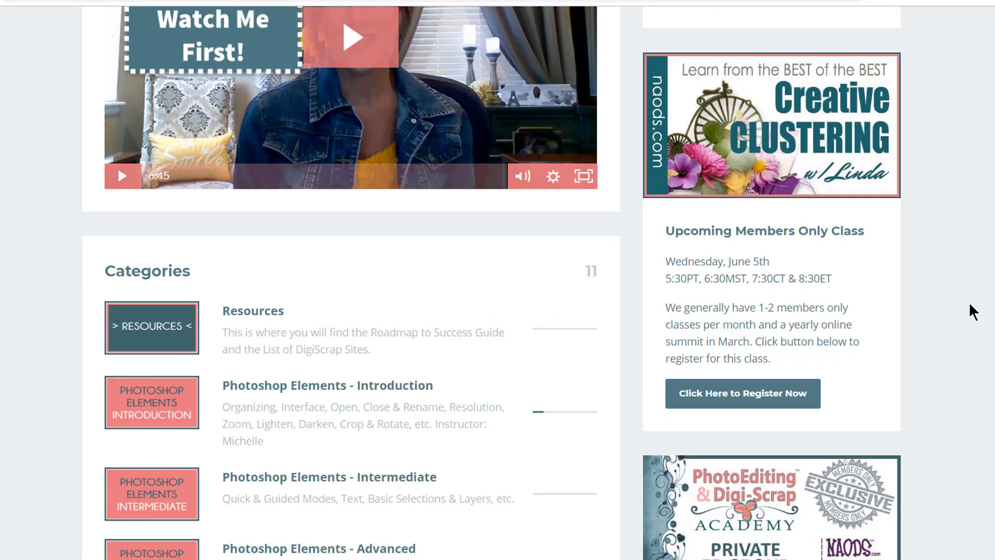
{"action": "scroll", "scroll_direction": "down", "scroll_amount": 3}
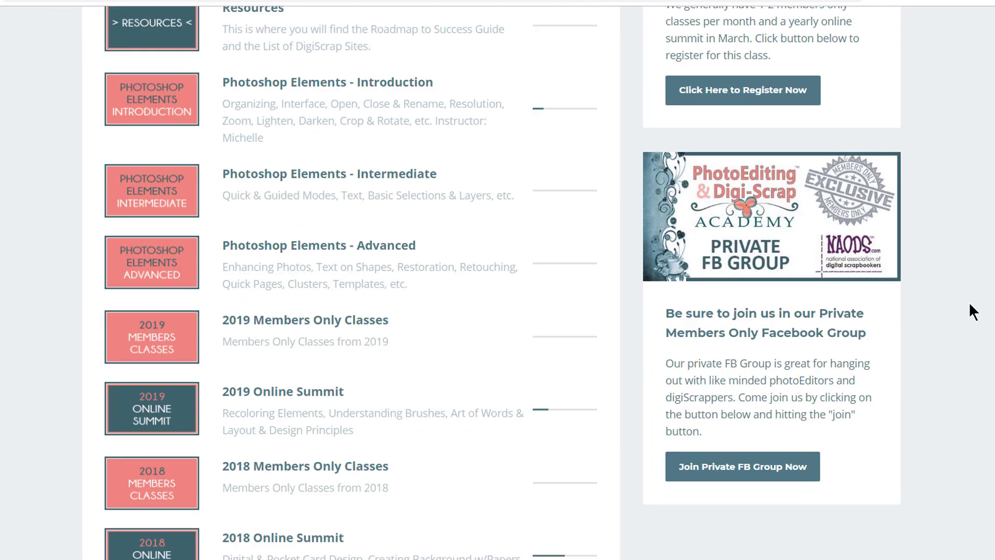
{"action": "scroll", "scroll_direction": "down", "scroll_amount": 3}
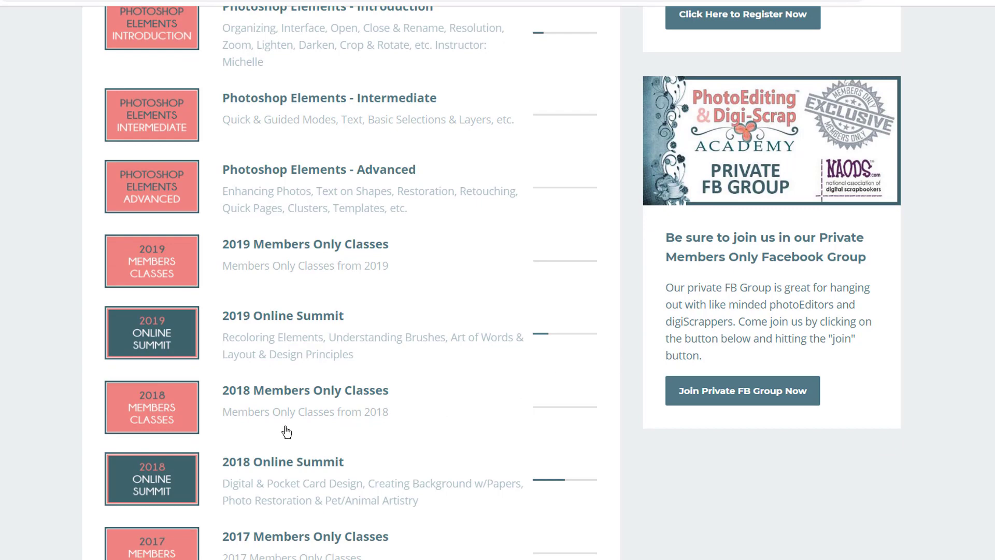
{"action": "scroll", "scroll_direction": "down", "scroll_amount": 3}
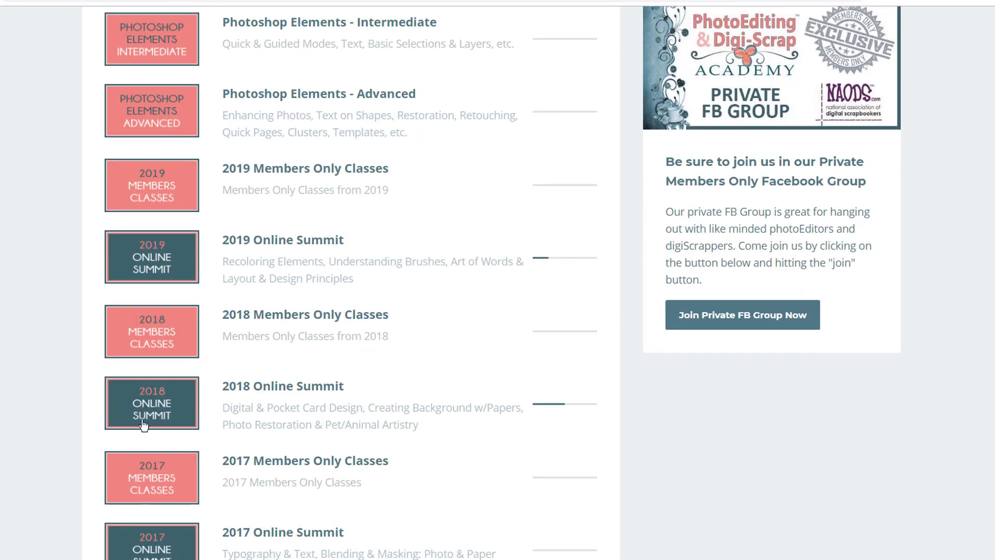
{"action": "mouse_move", "coordinate": [148, 412]}
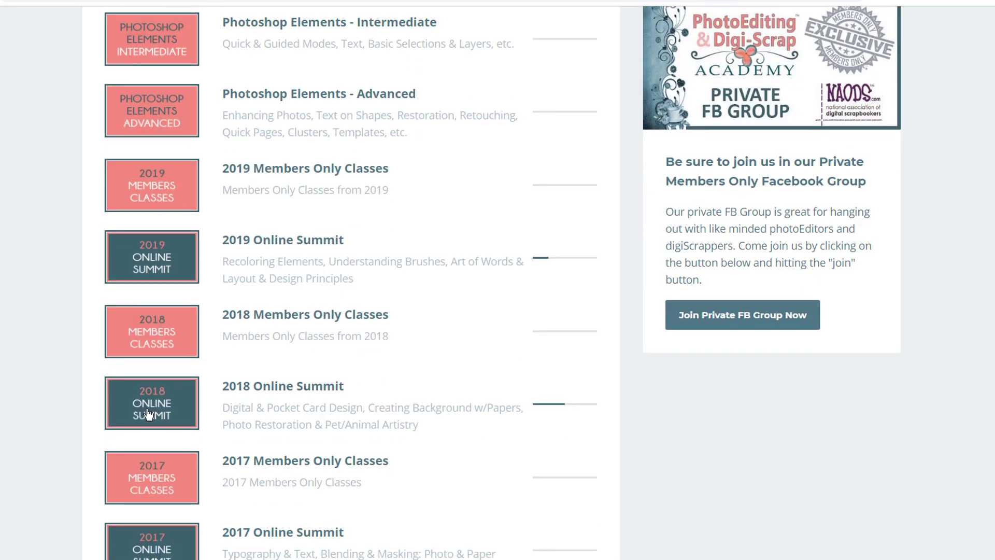
{"action": "left_click", "coordinate": [152, 402]}
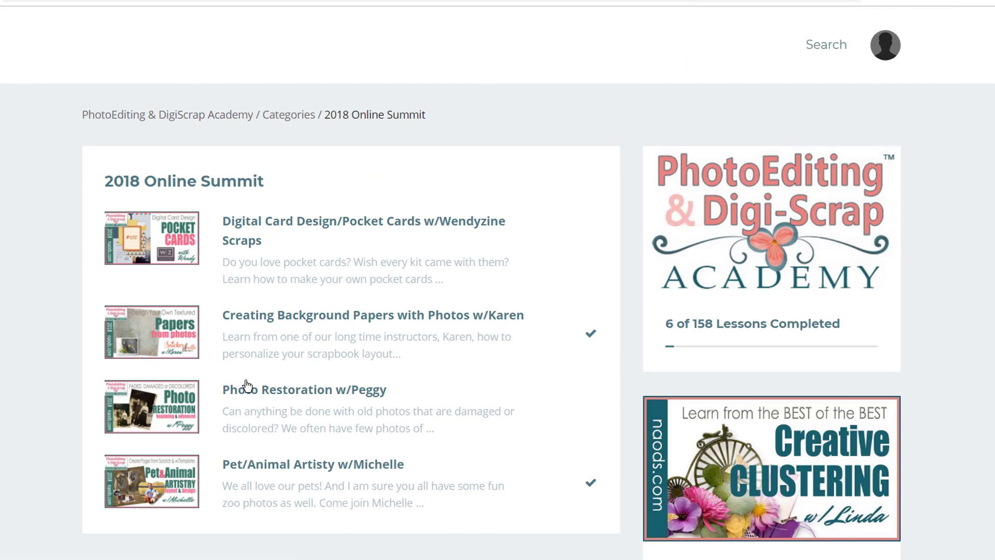
{"action": "mouse_move", "coordinate": [253, 323]}
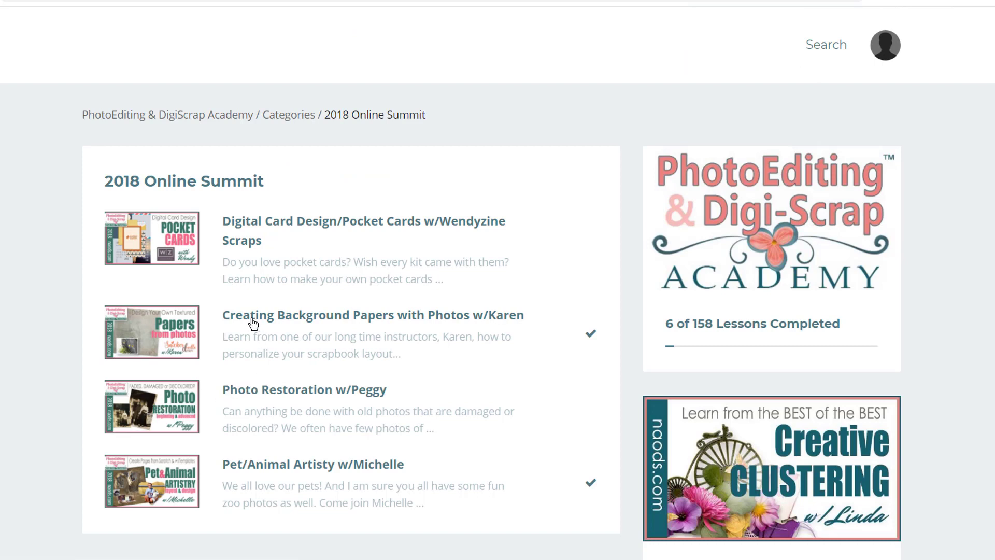
{"action": "mouse_move", "coordinate": [409, 319]}
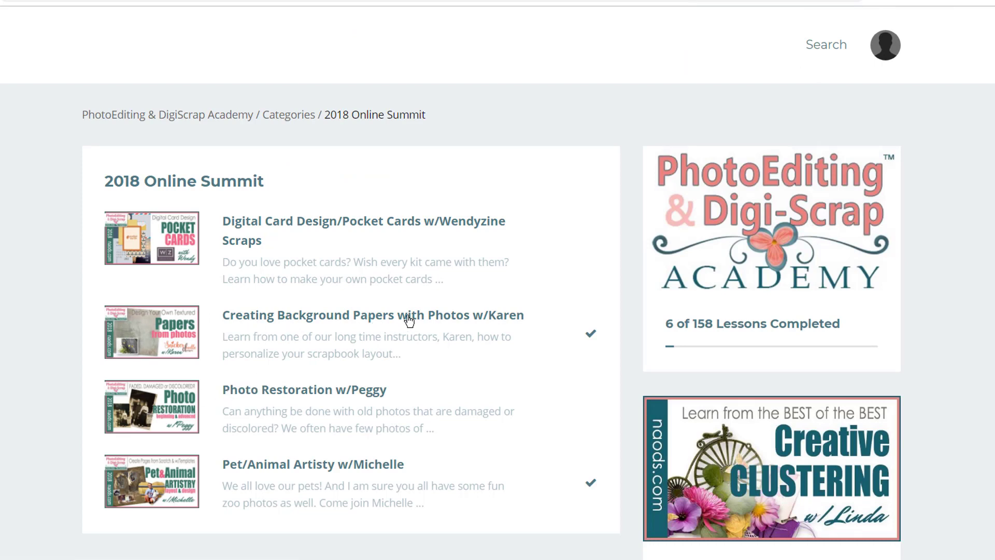